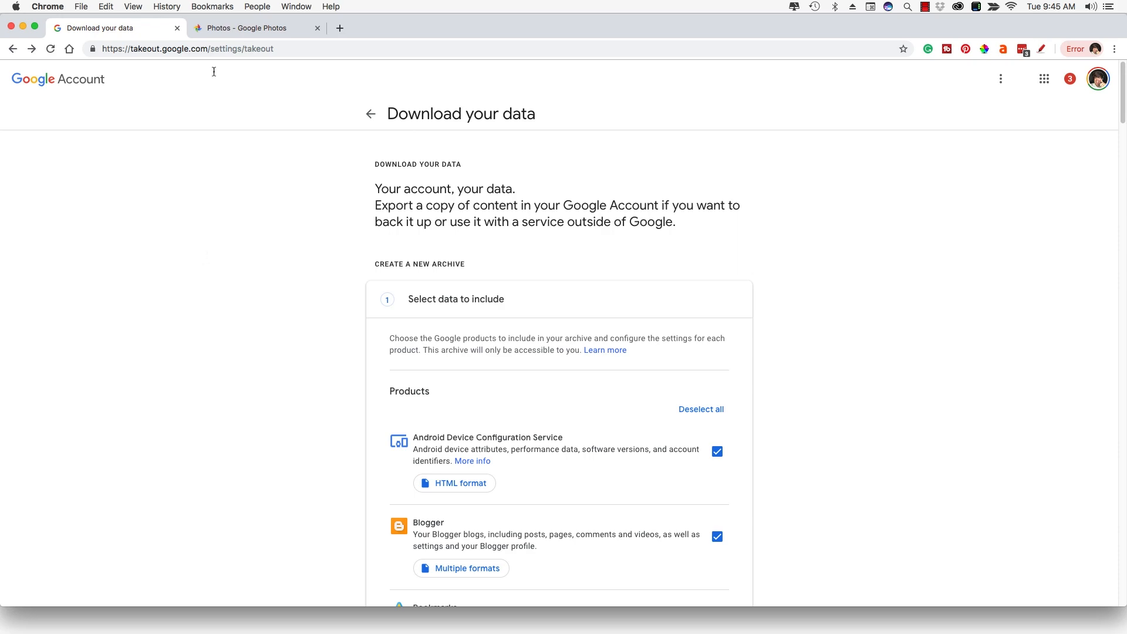
# Switch to the Google Photos tab and scroll down the photo library
pyautogui.click(252, 28)
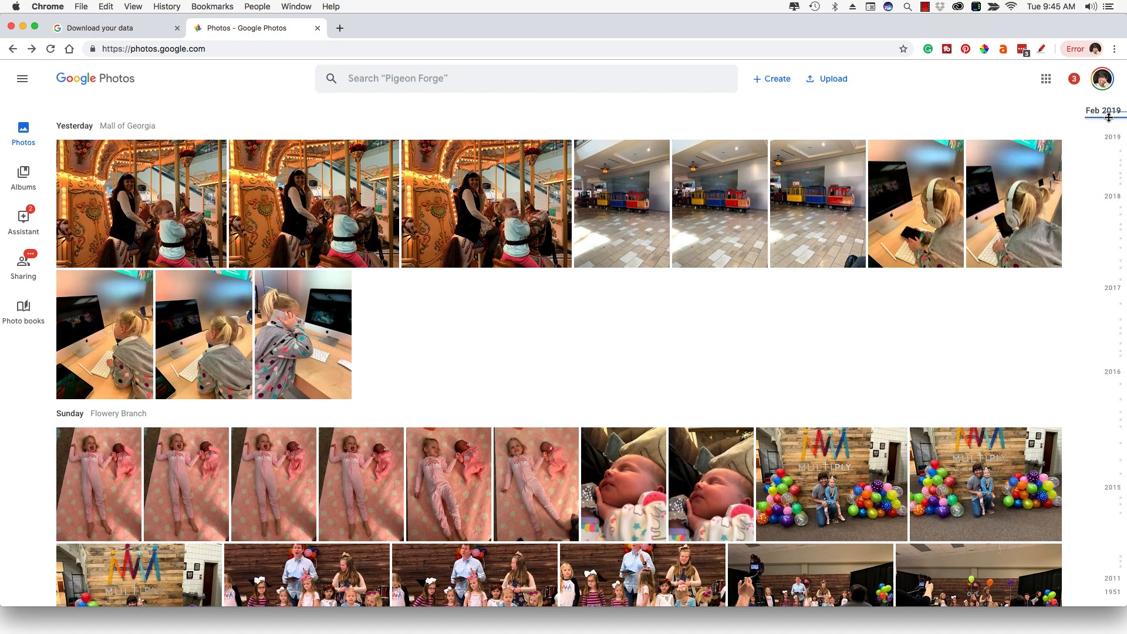
pyautogui.moveTo(1109, 115); pyautogui.dragTo(1110, 571)
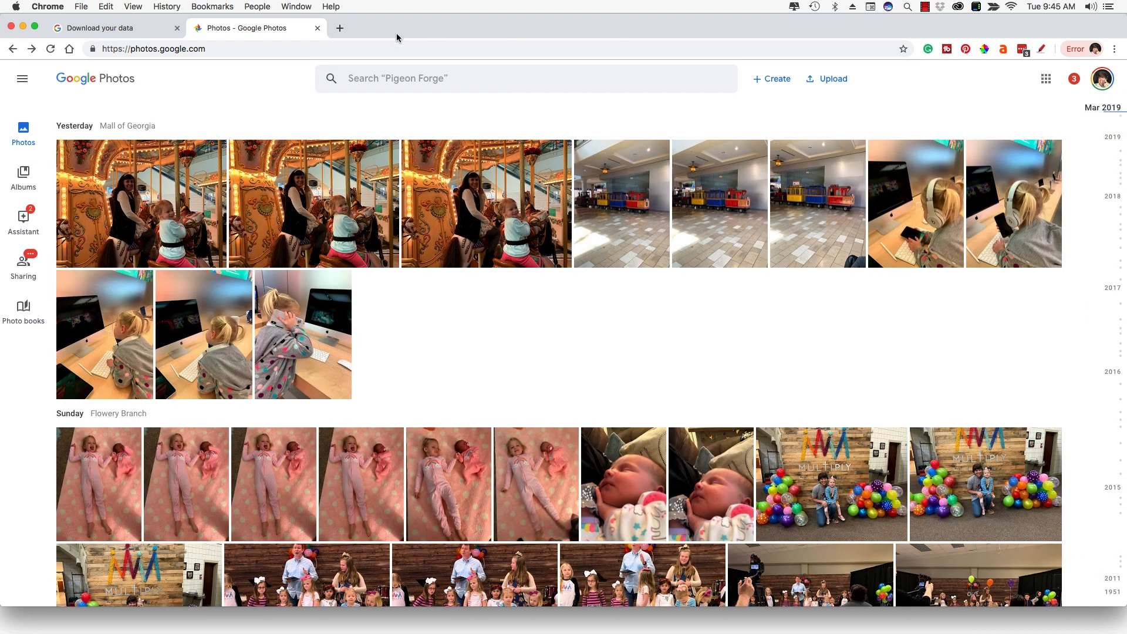
# Return to the Takeout 'Download your data' tab and scroll through the product list
pyautogui.click(108, 28)
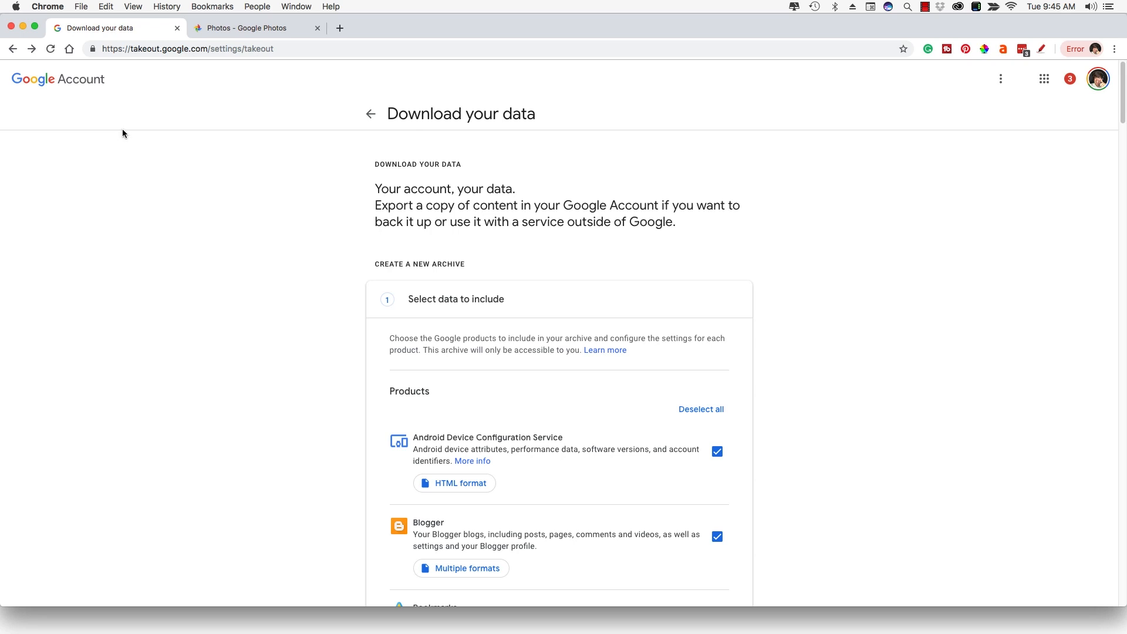
pyautogui.moveTo(118, 140)
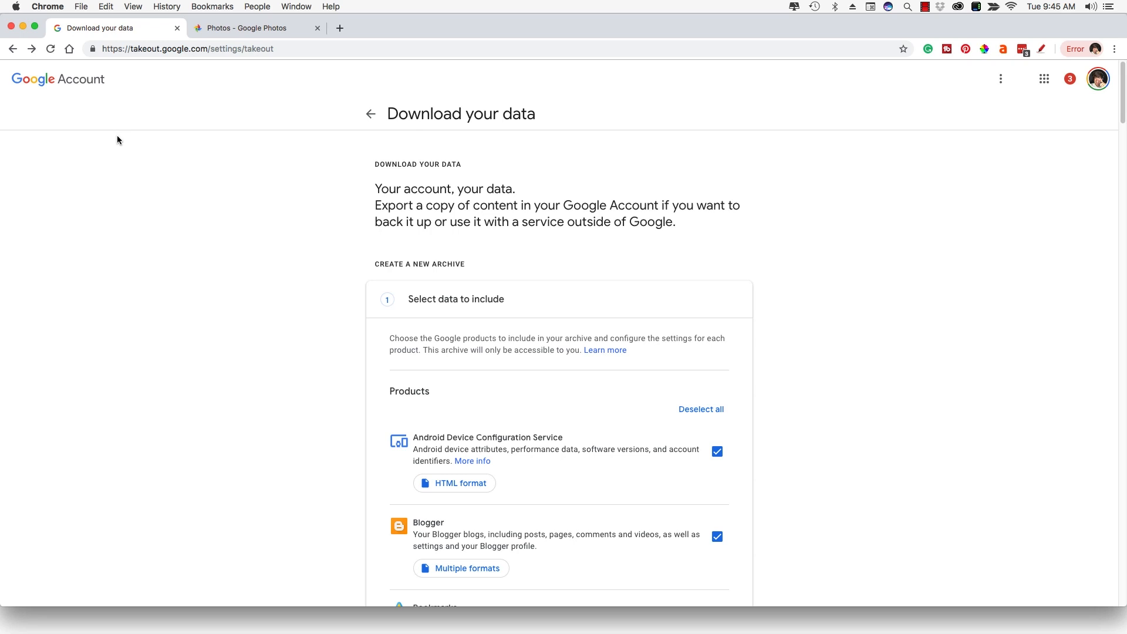
pyautogui.moveTo(119, 129)
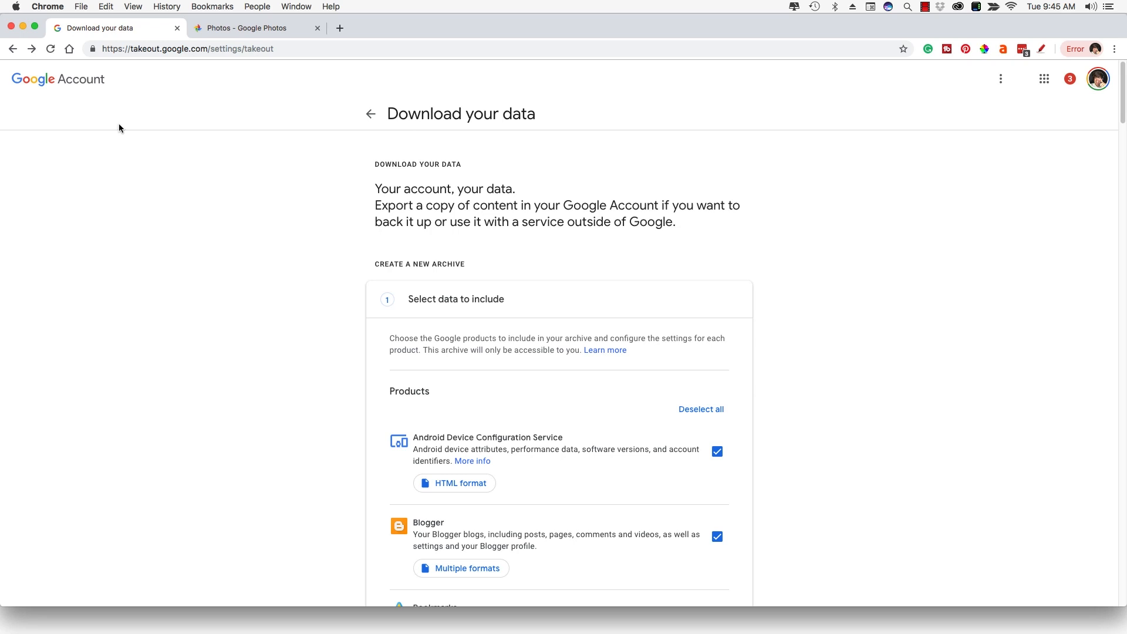
pyautogui.moveTo(150, 215)
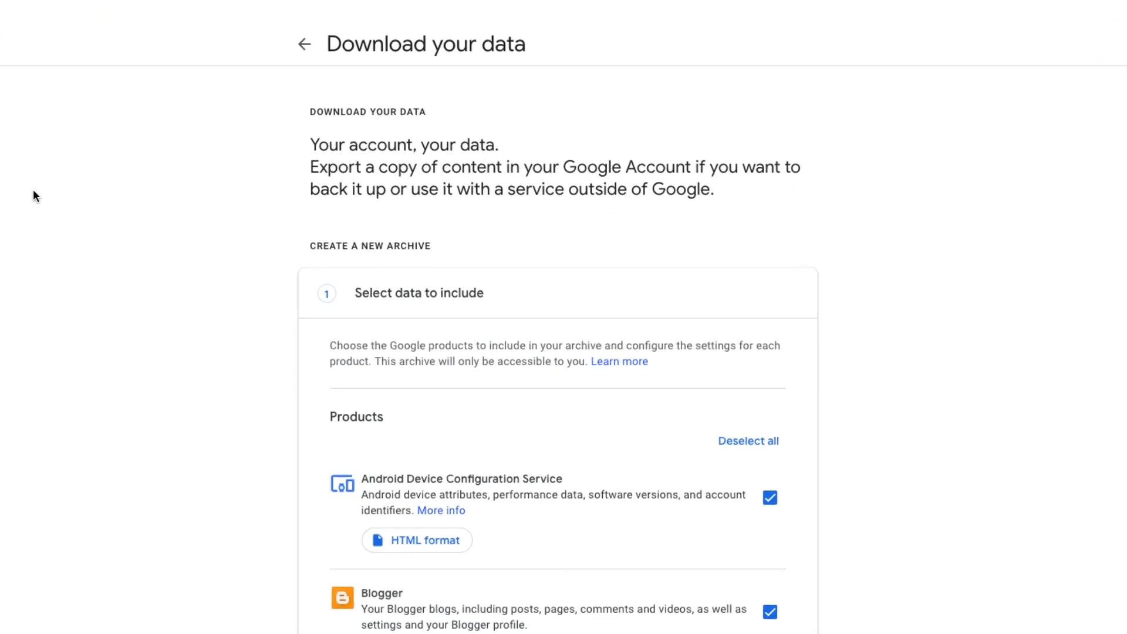
pyautogui.scroll(-3)
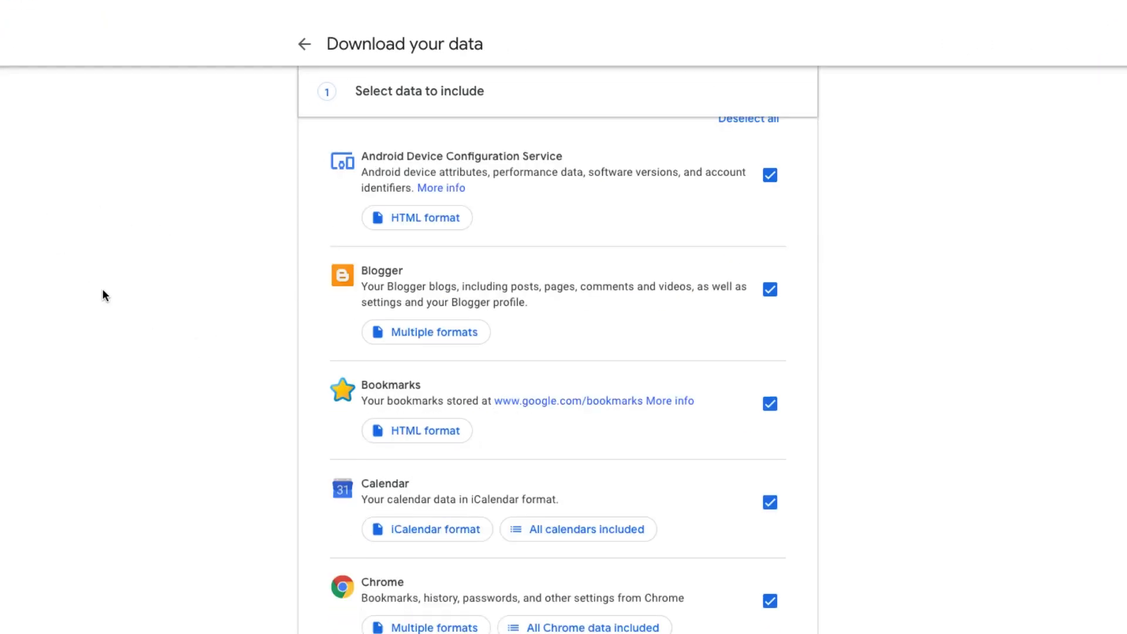
pyautogui.scroll(-3)
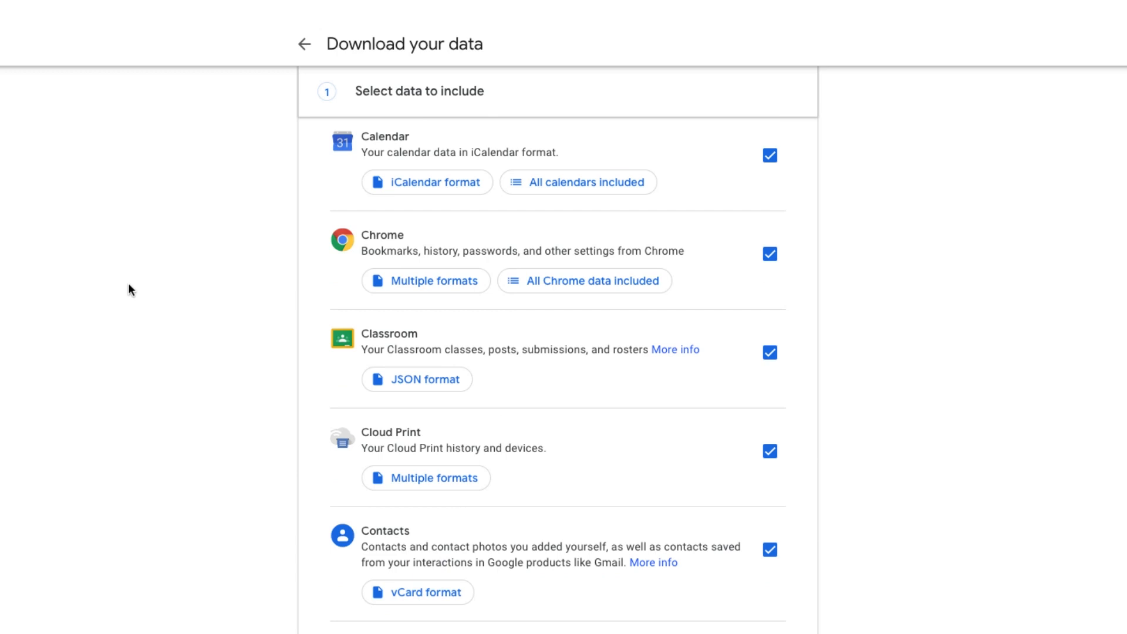
pyautogui.scroll(-3)
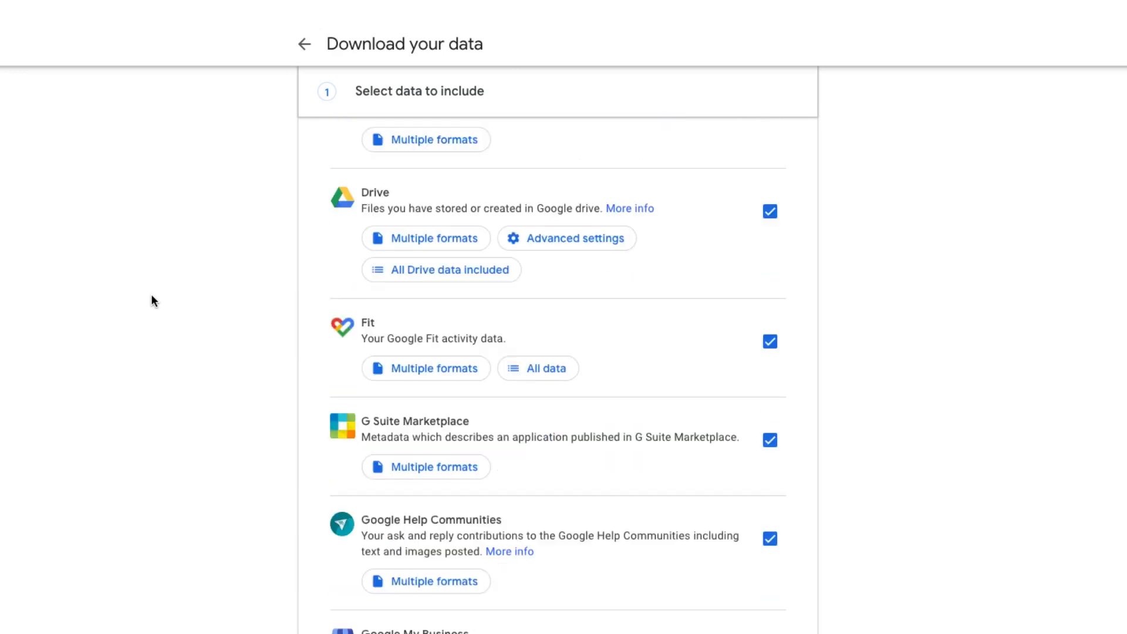
pyautogui.scroll(-3)
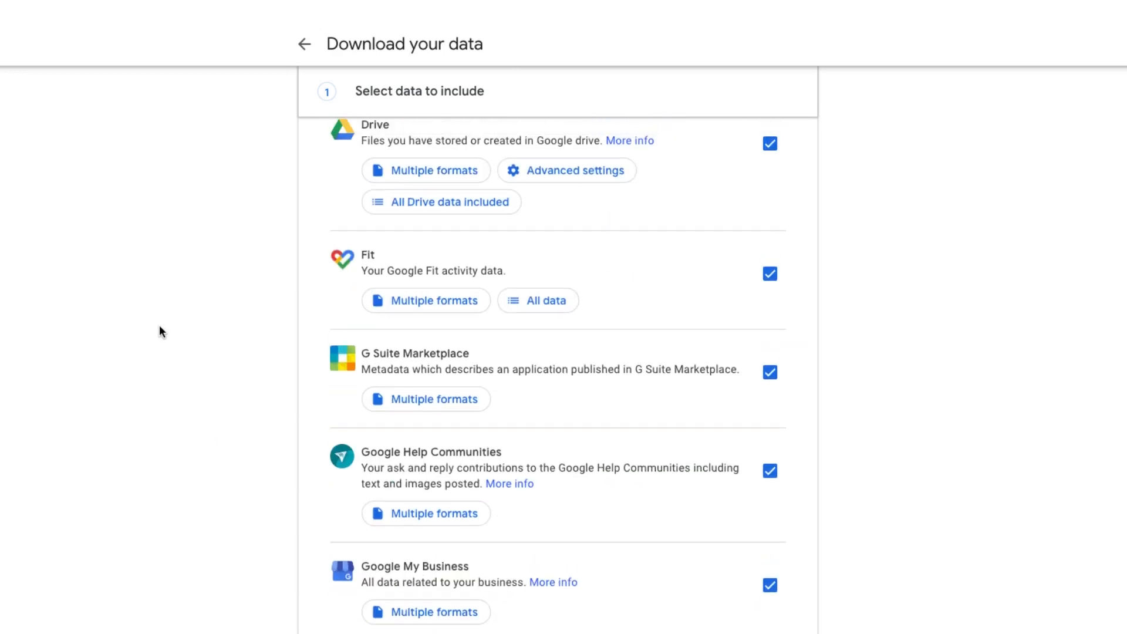
pyautogui.scroll(3)
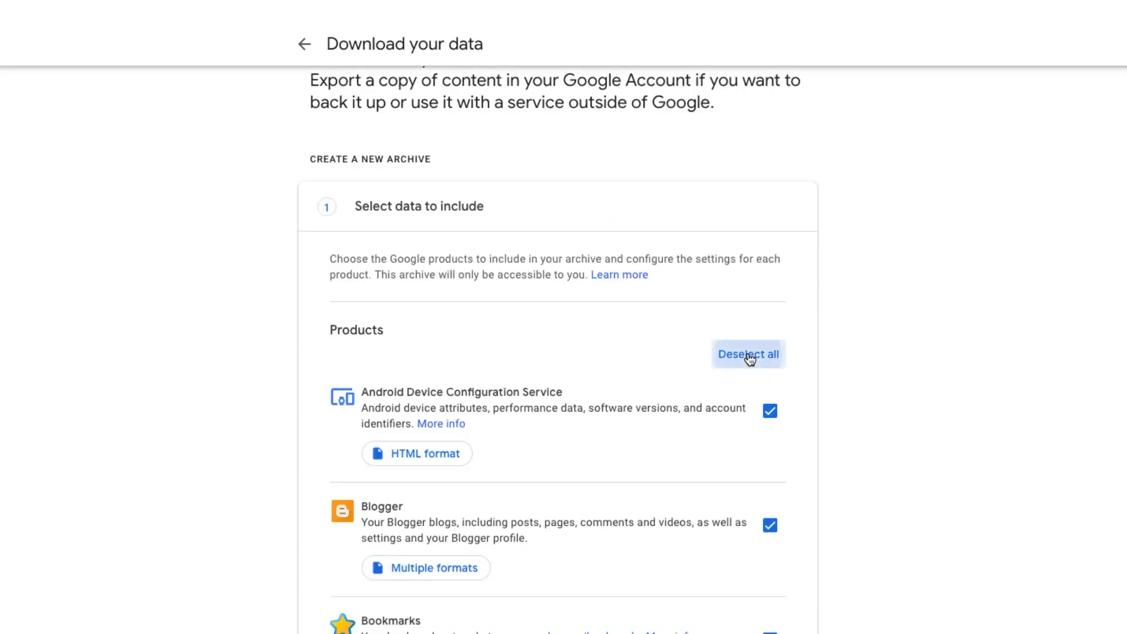
# Deselect all Takeout products, then scroll down and tick Google Photos
pyautogui.click(747, 353)
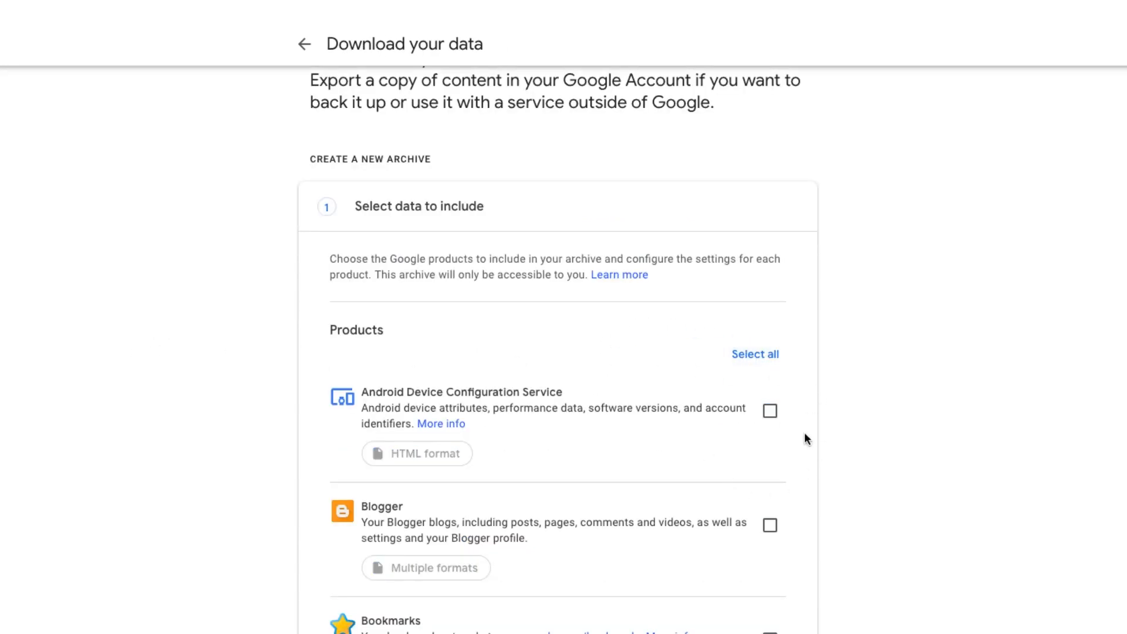
pyautogui.scroll(-3)
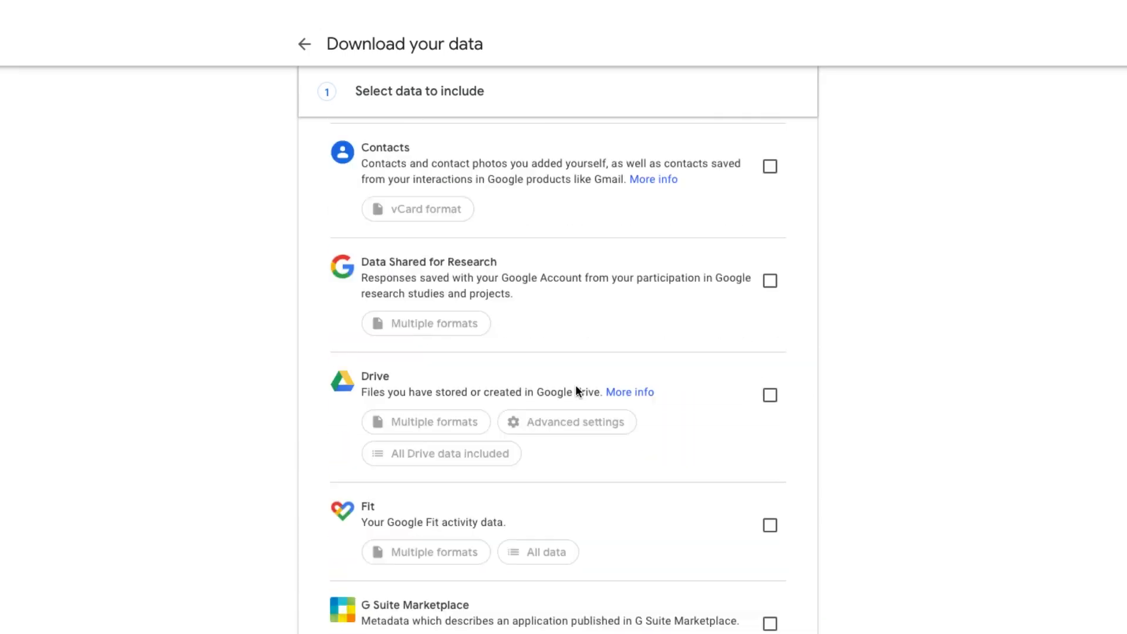
pyautogui.scroll(-3)
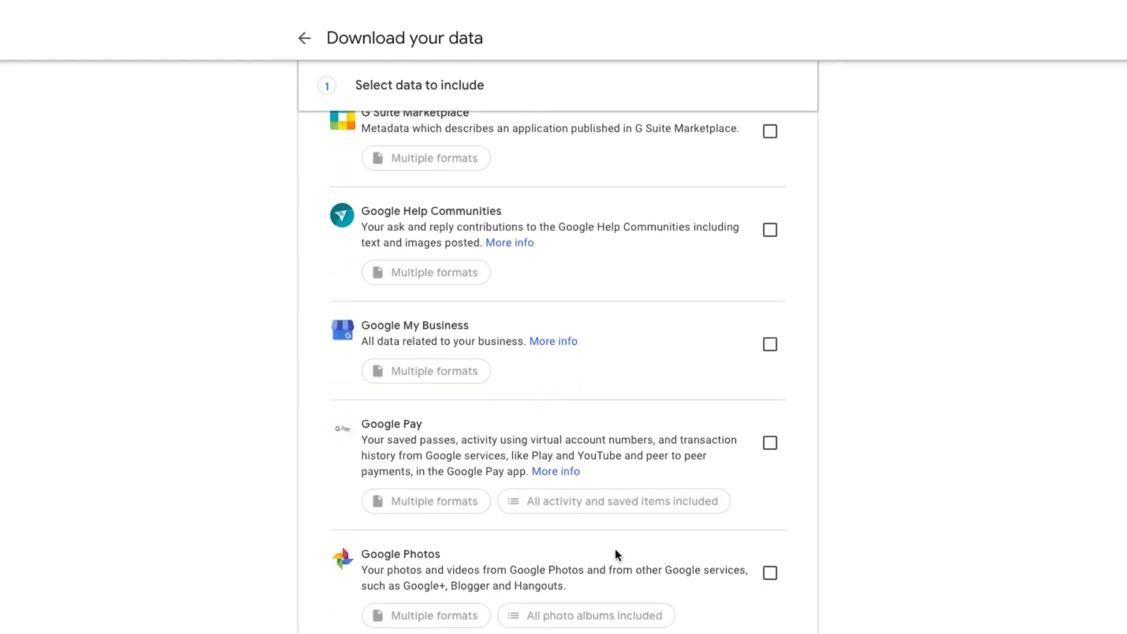
pyautogui.scroll(-3)
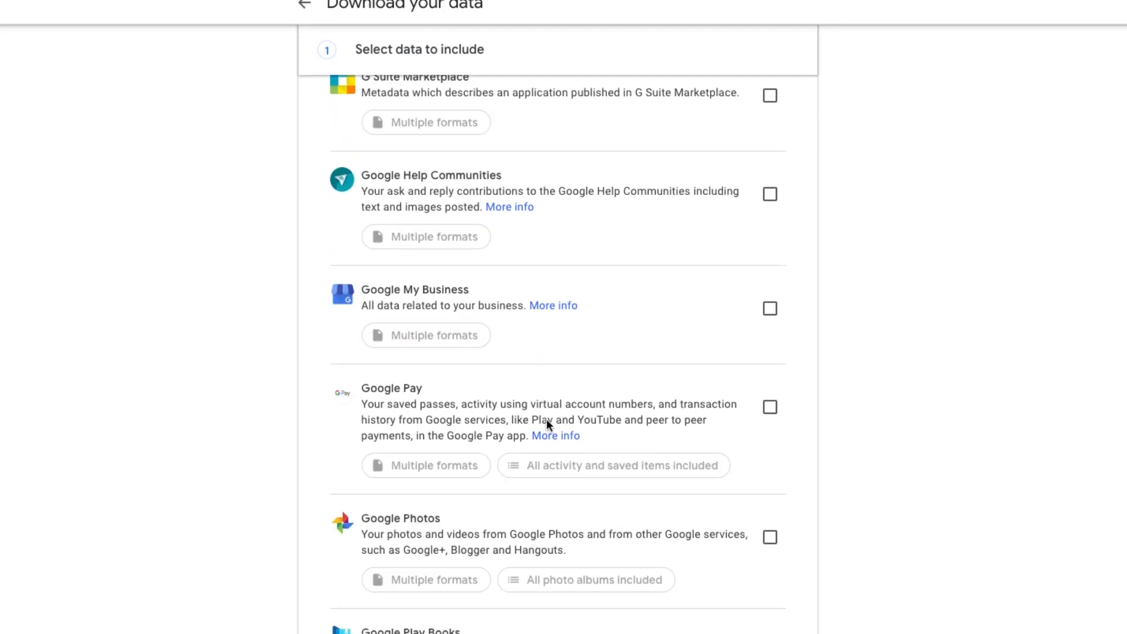
pyautogui.scroll(-3)
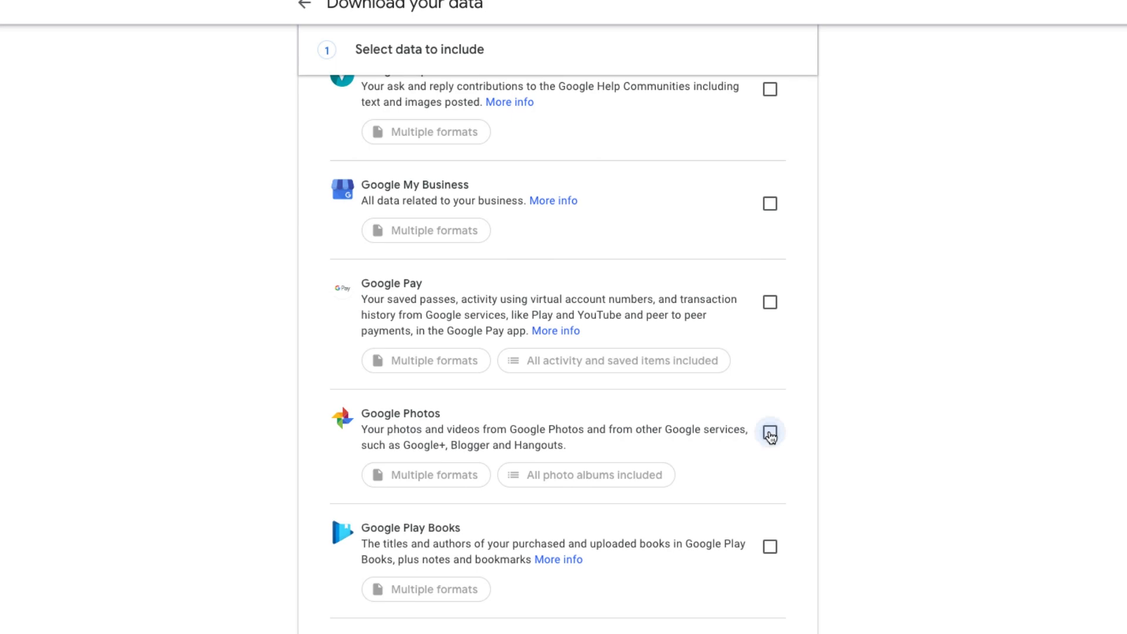
pyautogui.click(770, 433)
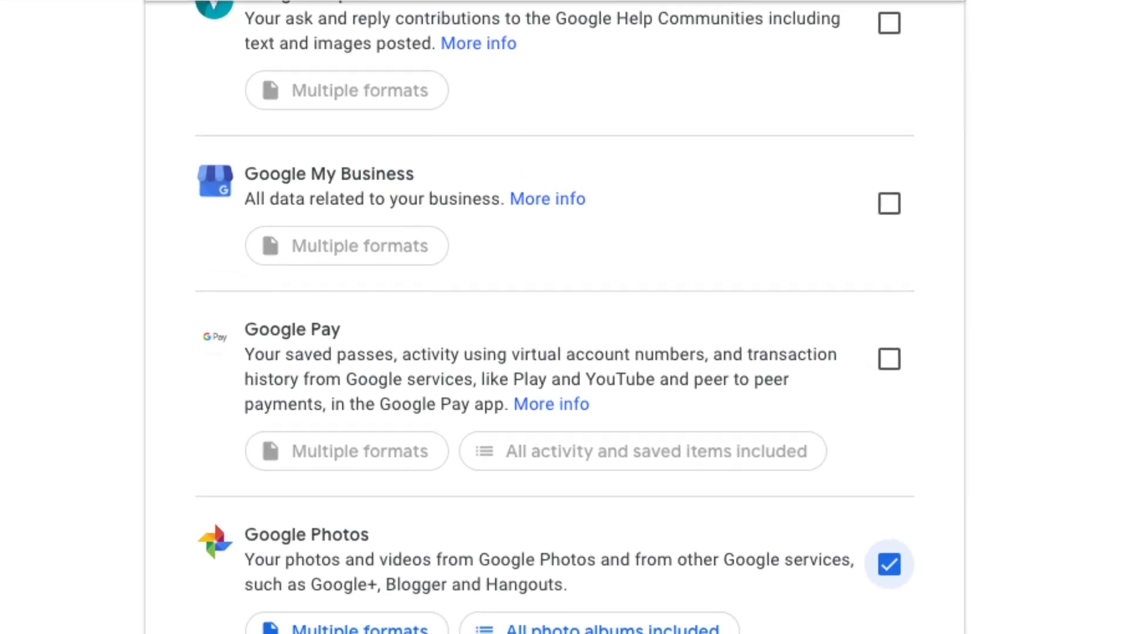
pyautogui.scroll(-3)
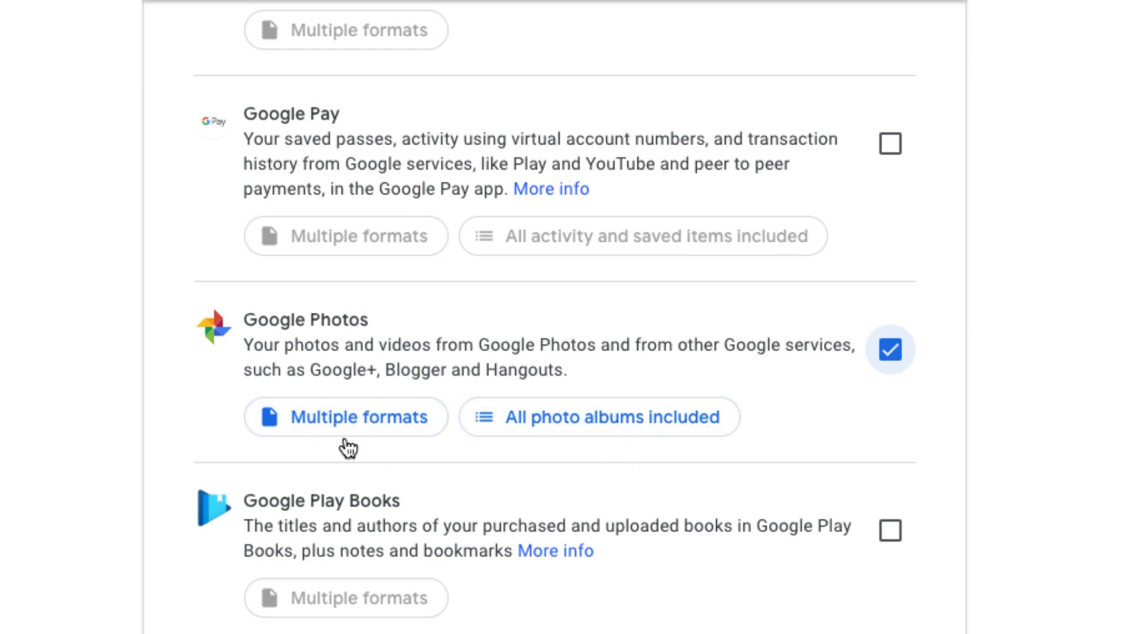
pyautogui.click(345, 416)
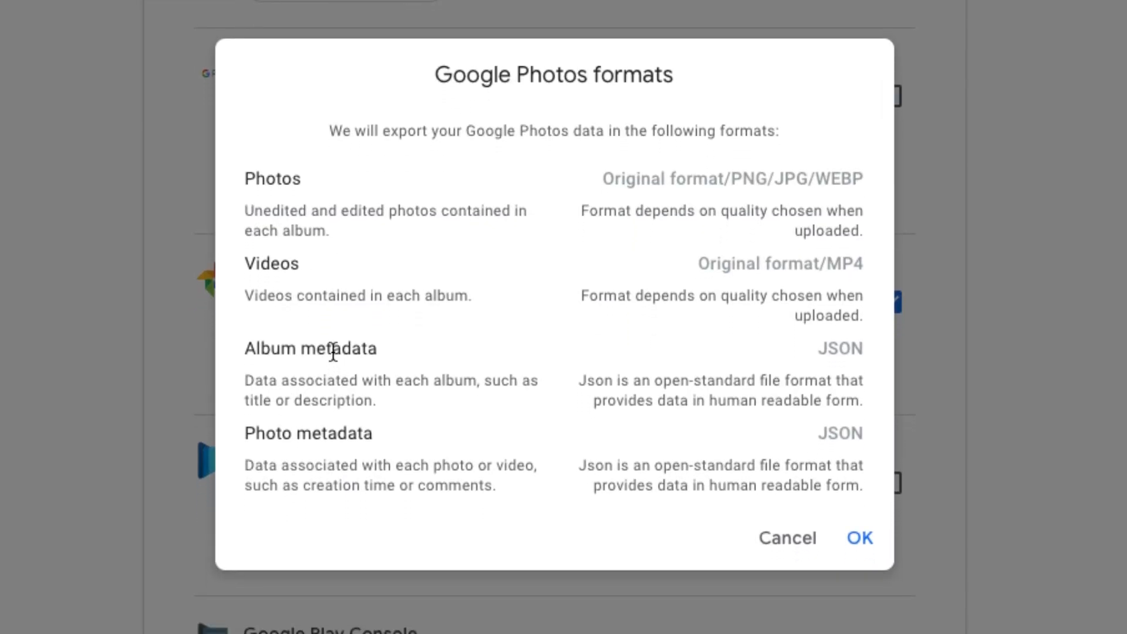
pyautogui.moveTo(329, 335)
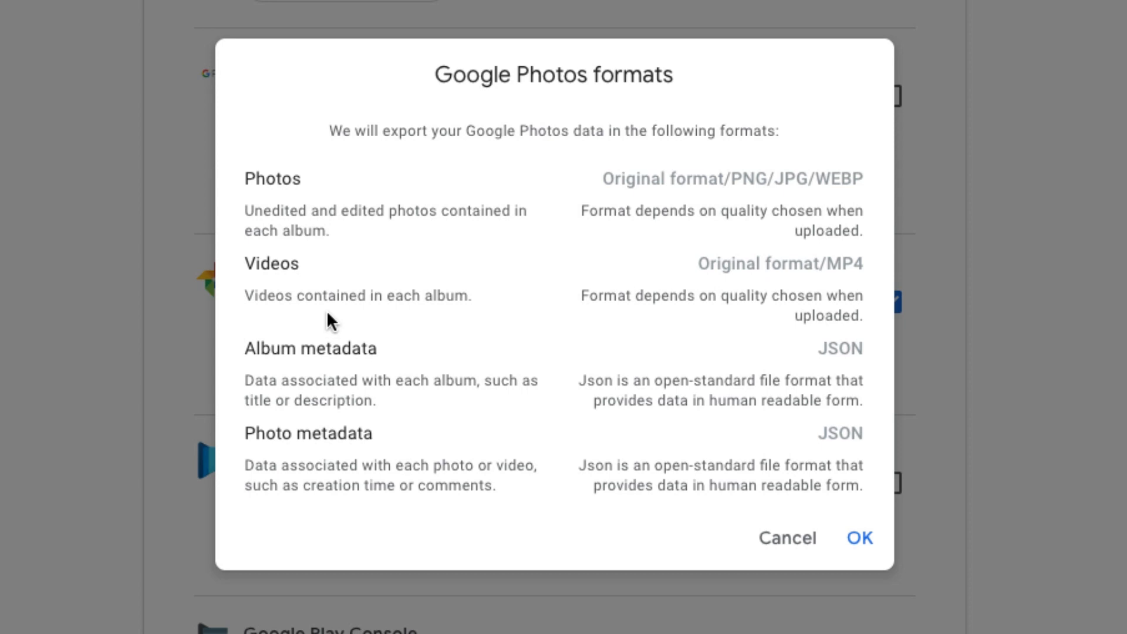
pyautogui.moveTo(327, 324)
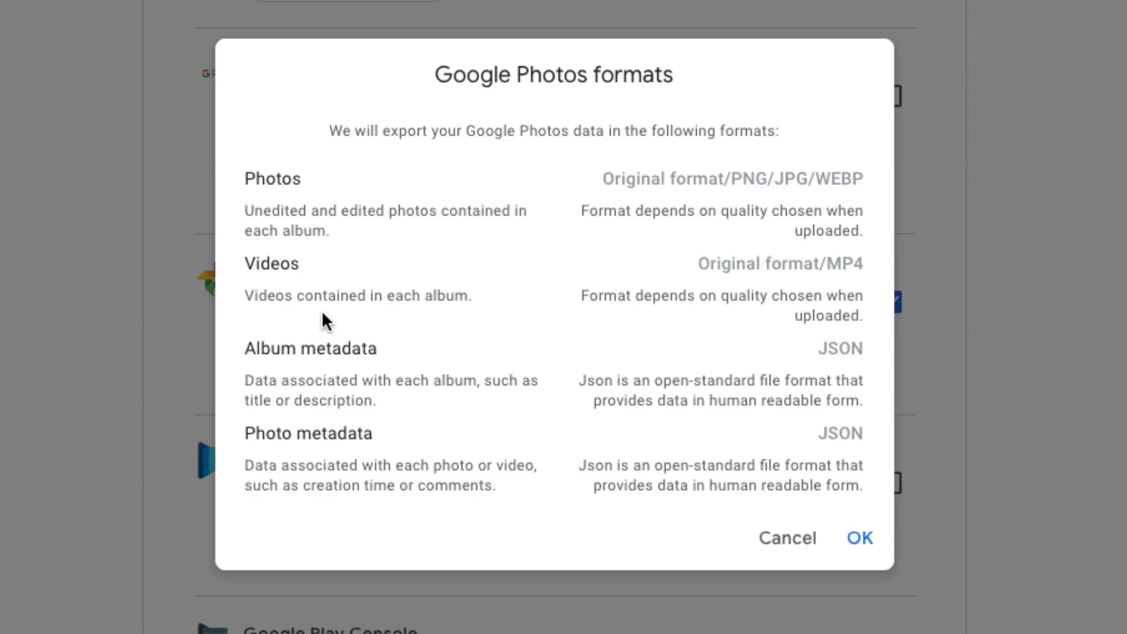
pyautogui.moveTo(320, 302)
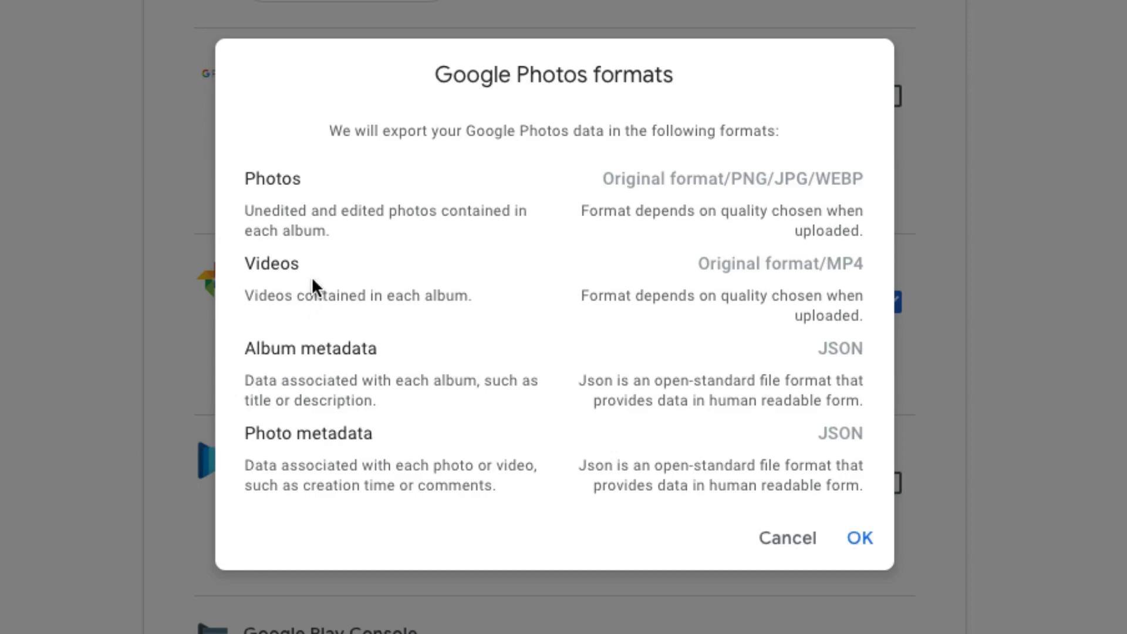
pyautogui.moveTo(310, 287)
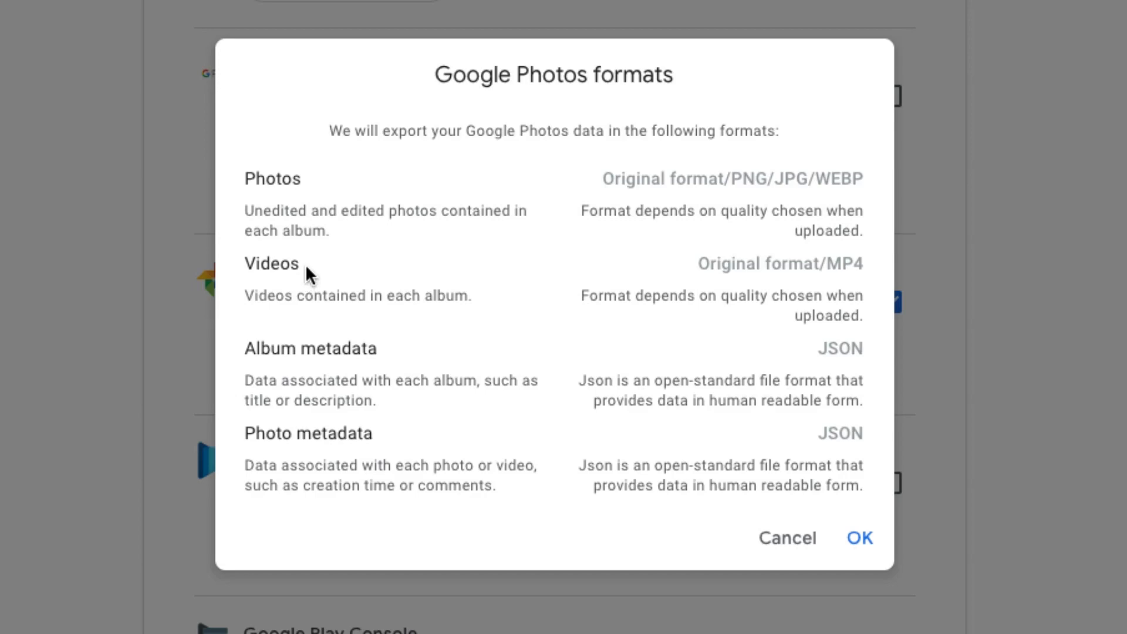
pyautogui.moveTo(307, 277)
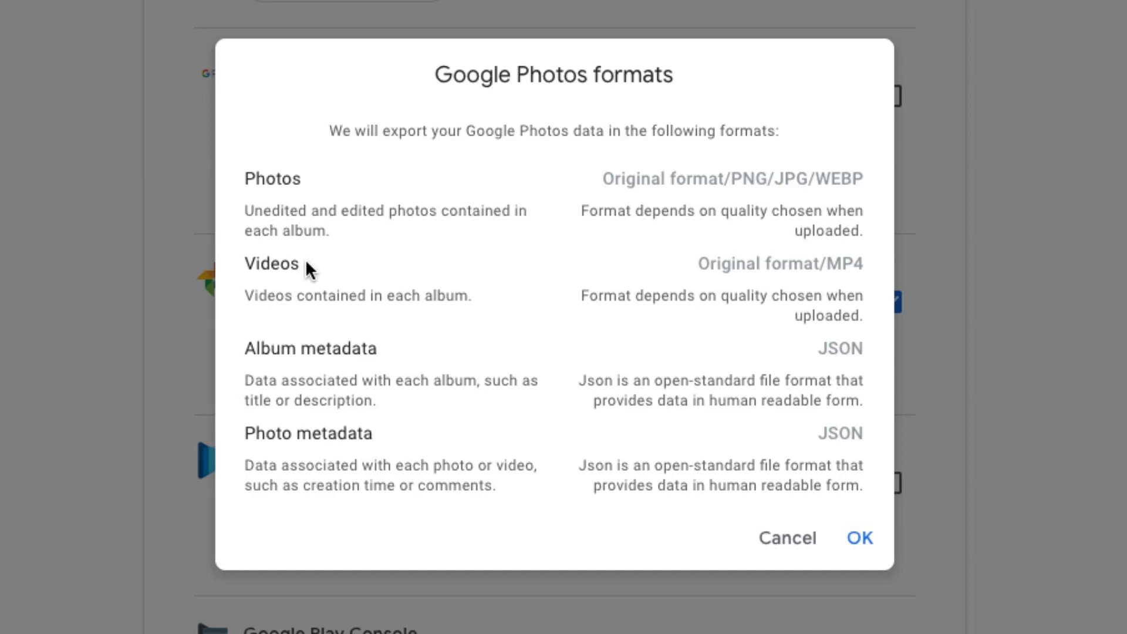
pyautogui.moveTo(302, 279)
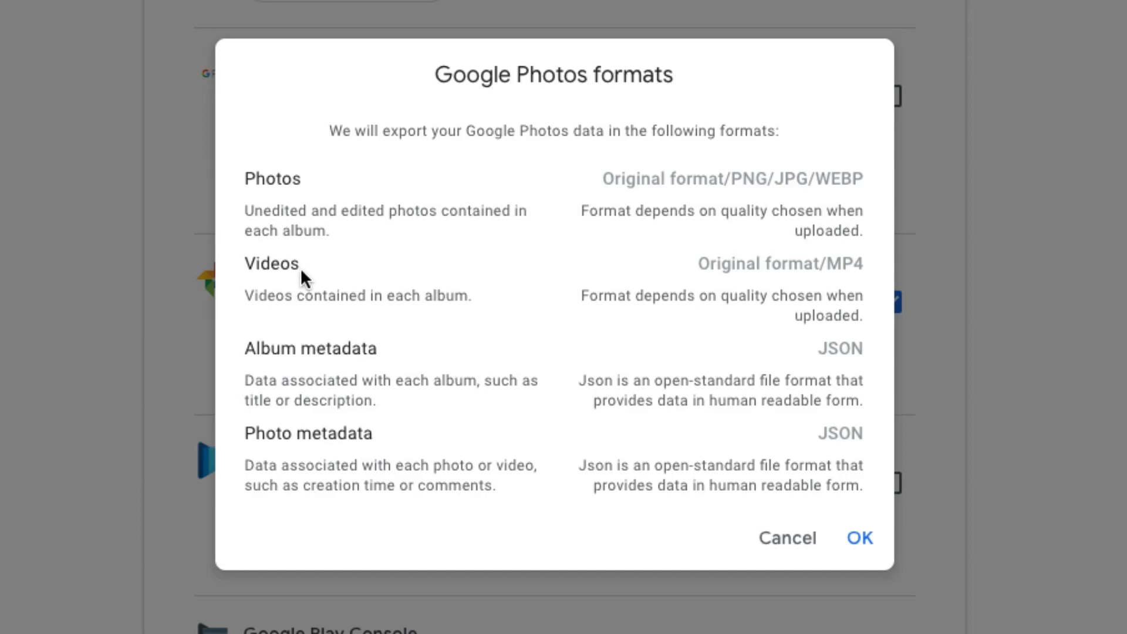
pyautogui.moveTo(963, 141)
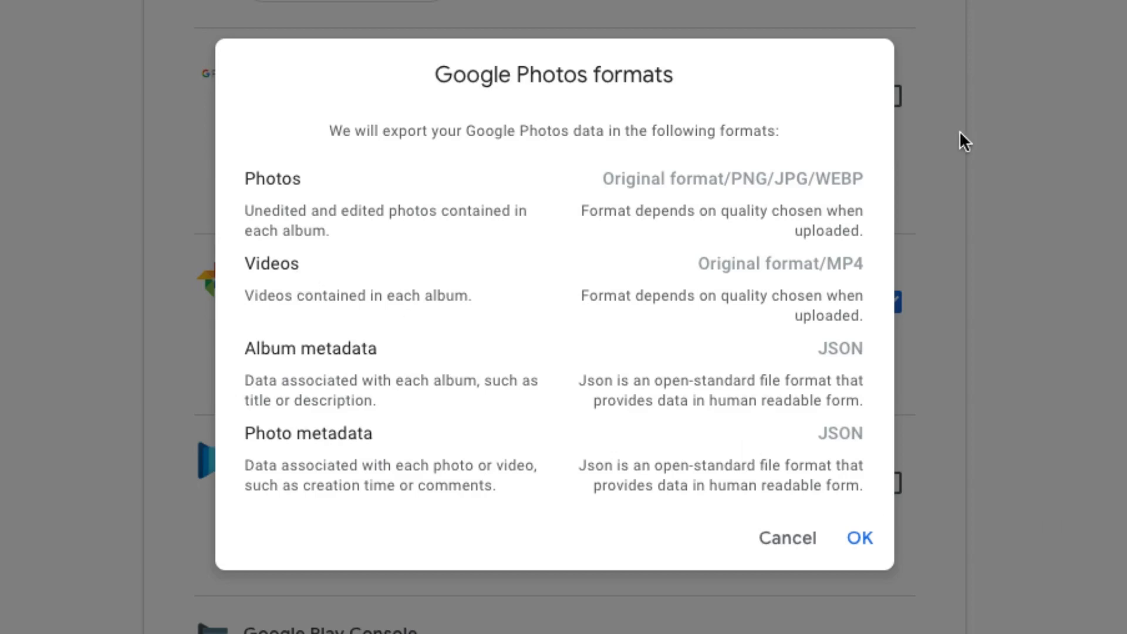
pyautogui.click(859, 538)
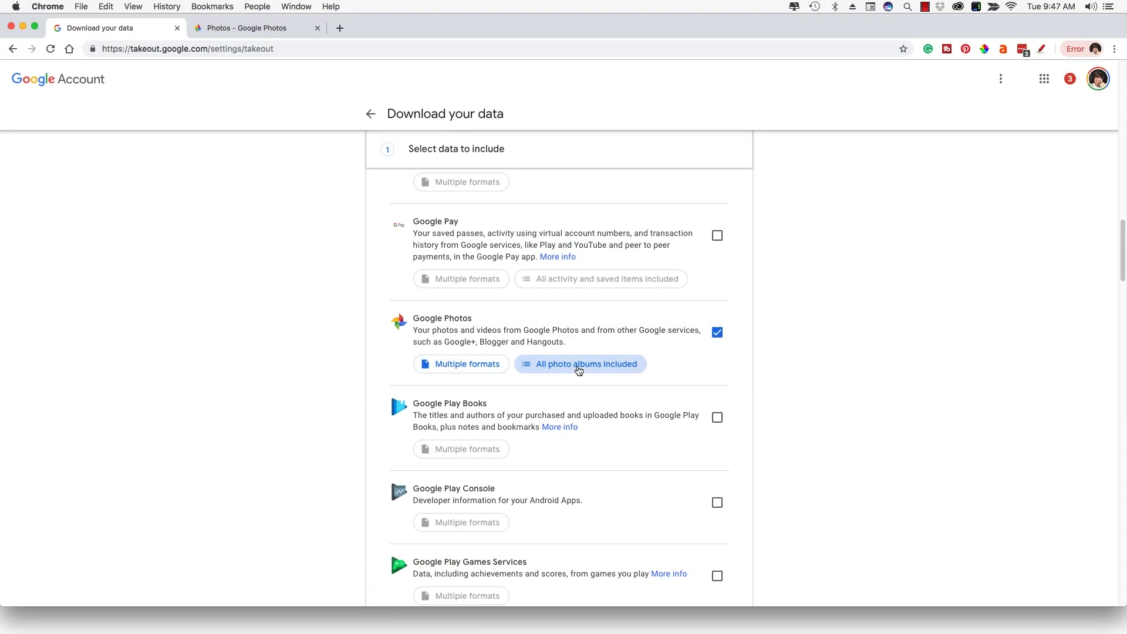
# Open the Google Photos album options and browse the album list
pyautogui.click(586, 364)
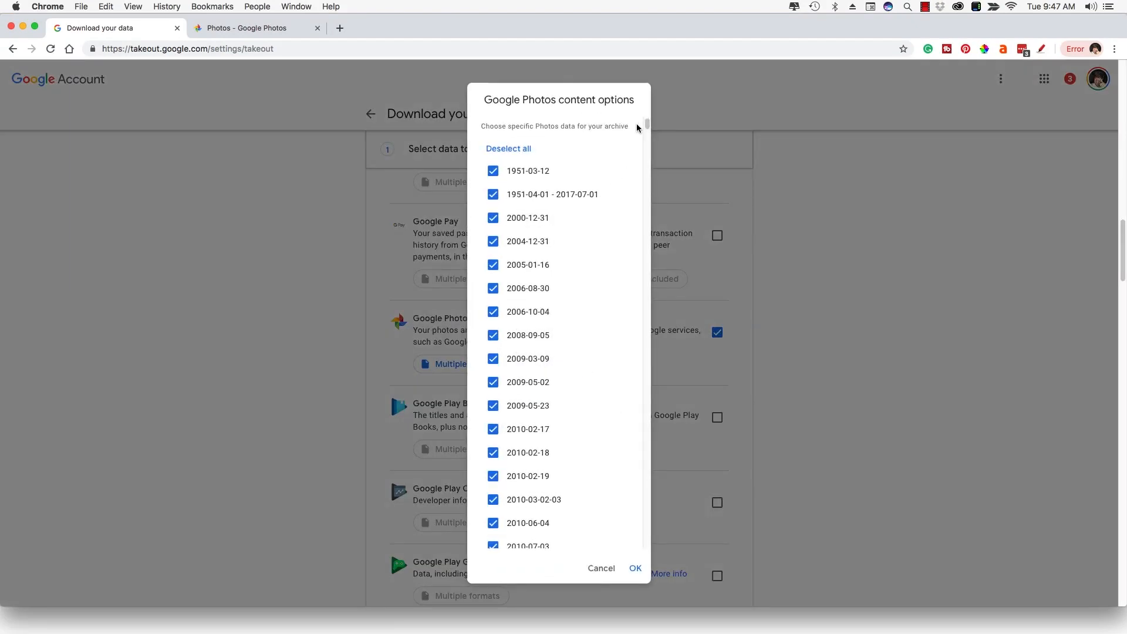
pyautogui.scroll(-3)
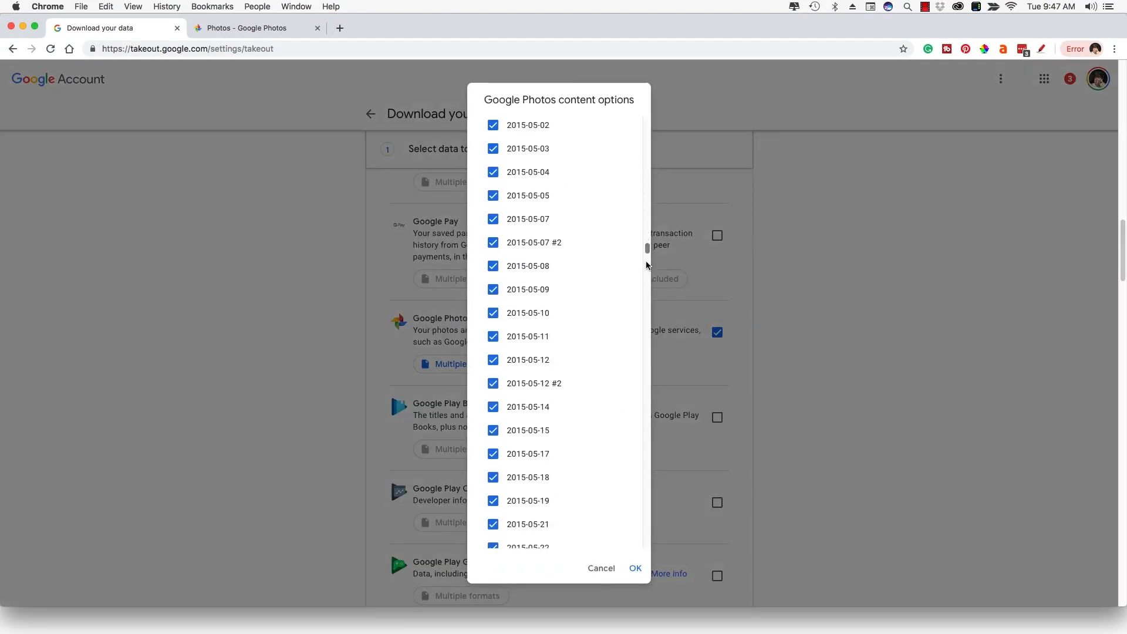
pyautogui.scroll(-3)
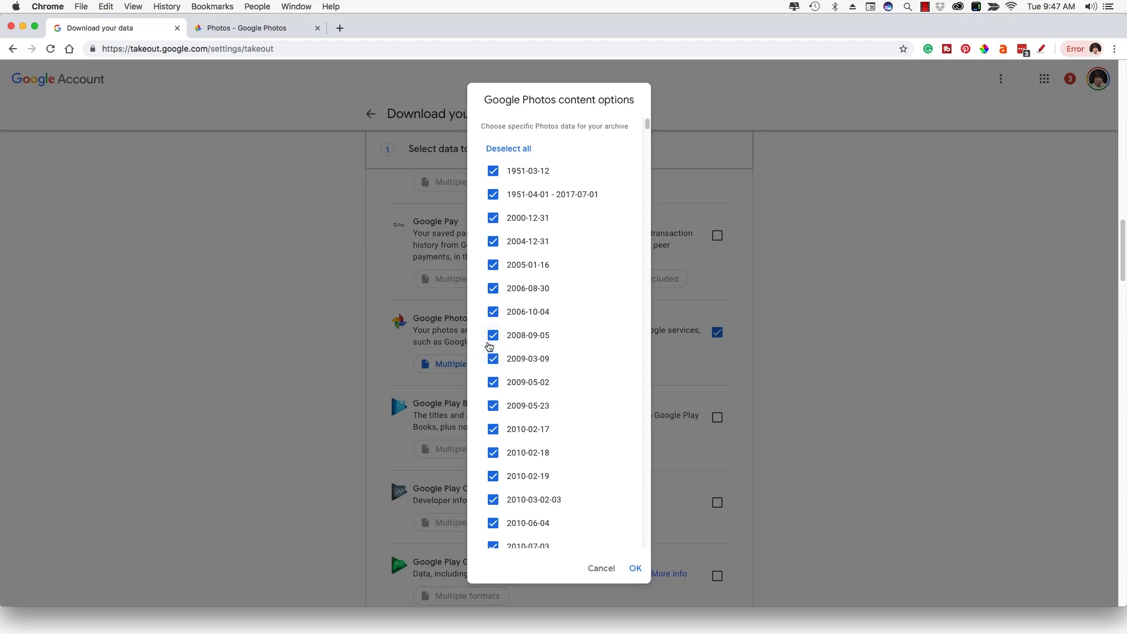
pyautogui.click(493, 335)
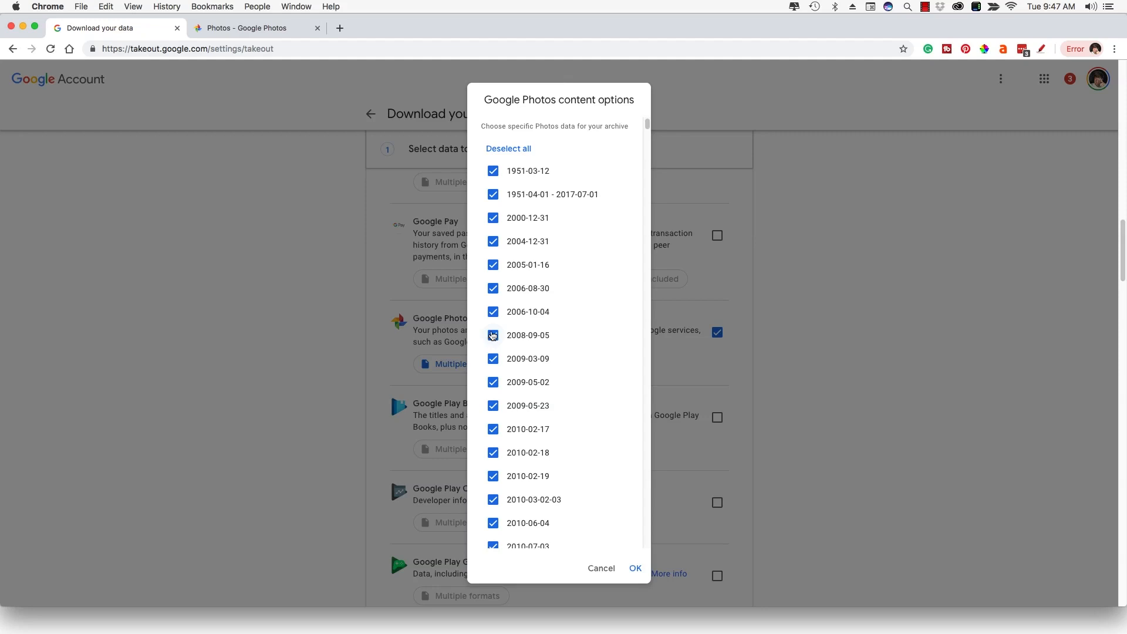
pyautogui.moveTo(533, 333)
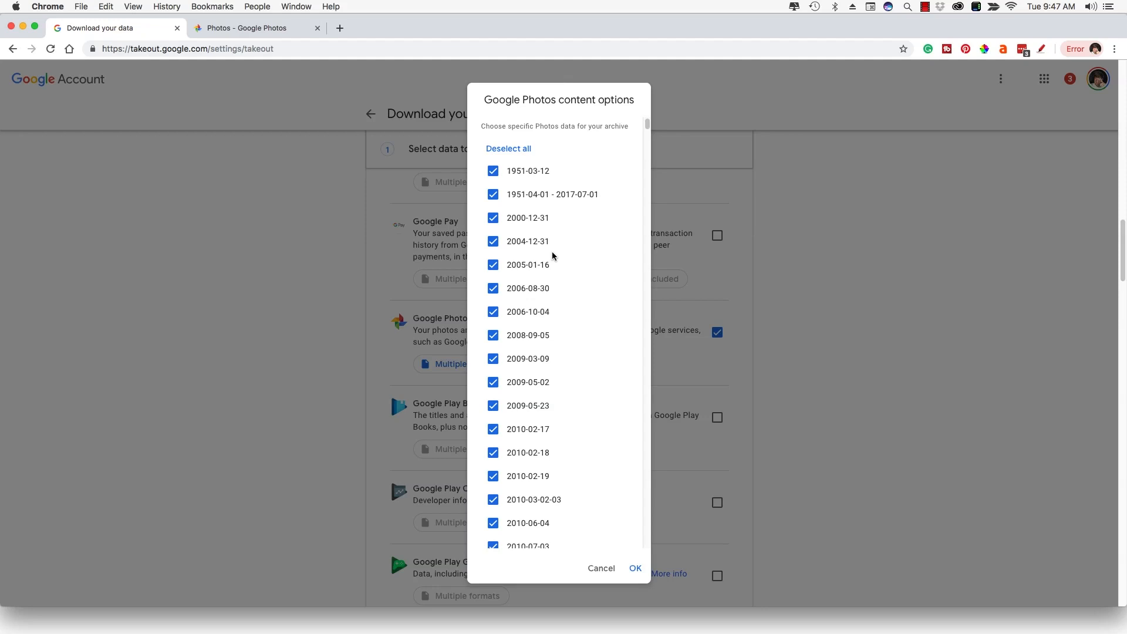
# Try ticking albums 2006-08-30 and 2006-10-04, then reselect all albums and confirm
pyautogui.click(508, 148)
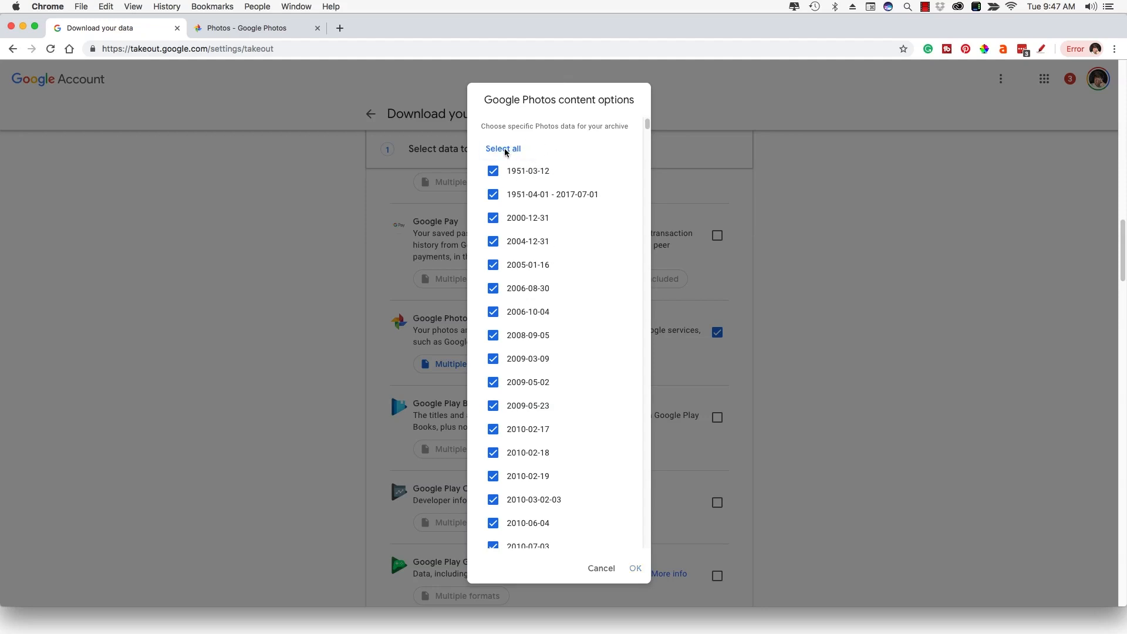
pyautogui.click(504, 148)
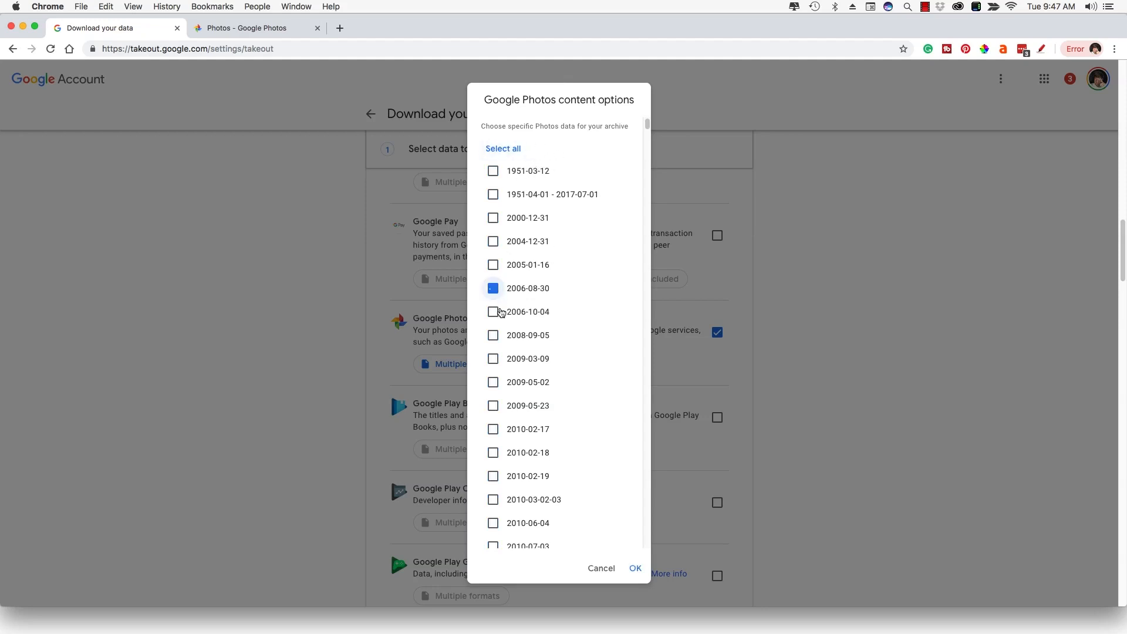
pyautogui.click(493, 311)
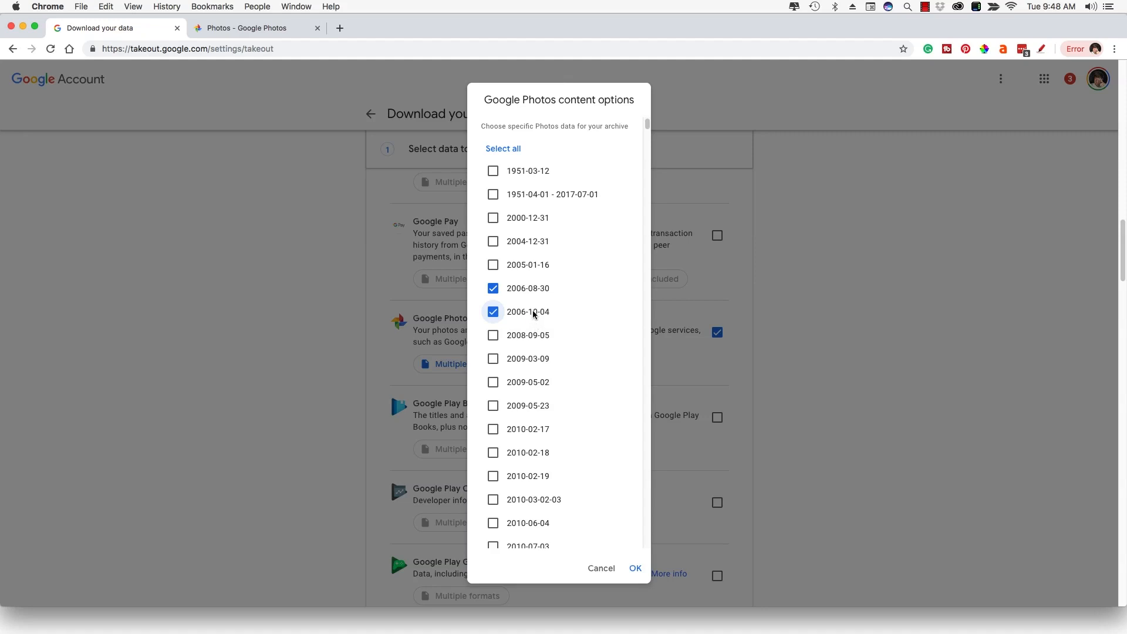
pyautogui.moveTo(535, 311)
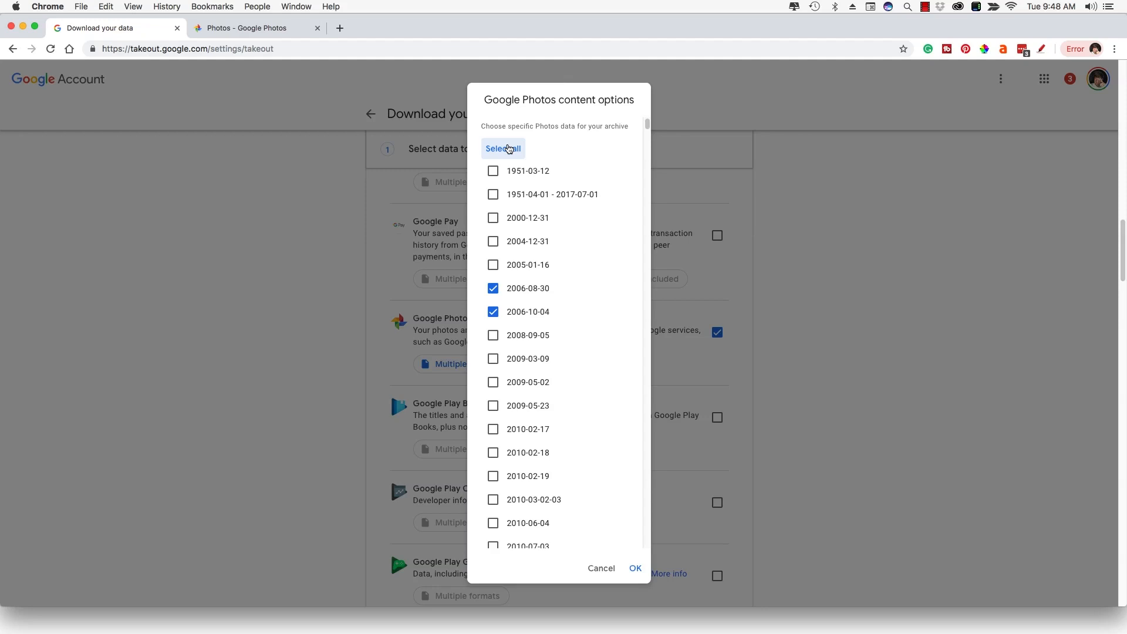
pyautogui.click(503, 149)
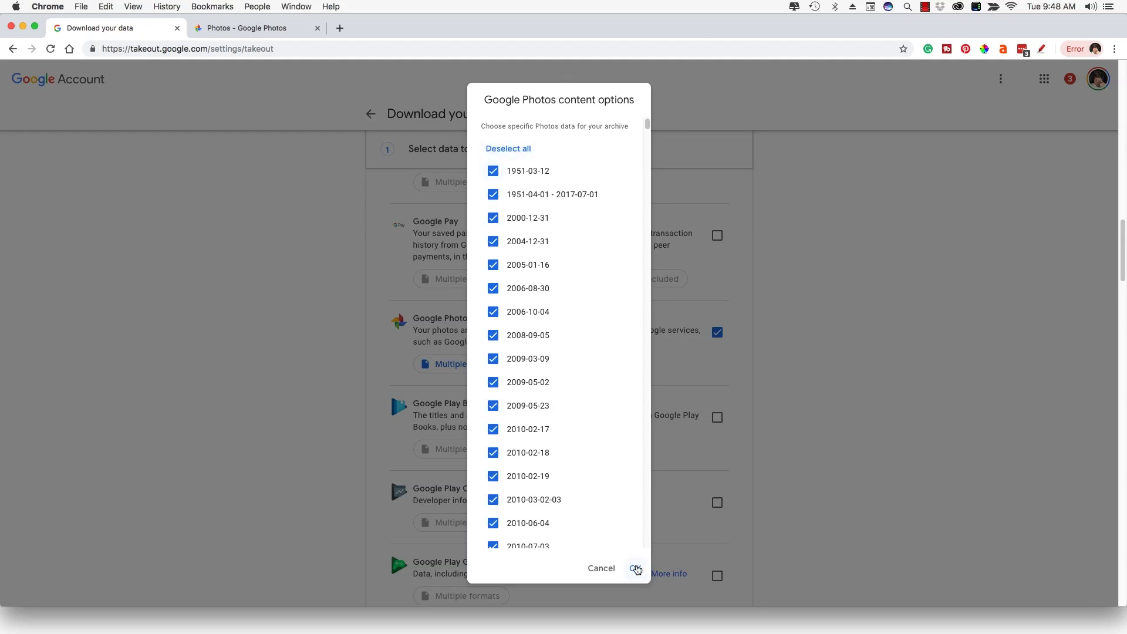
pyautogui.click(635, 568)
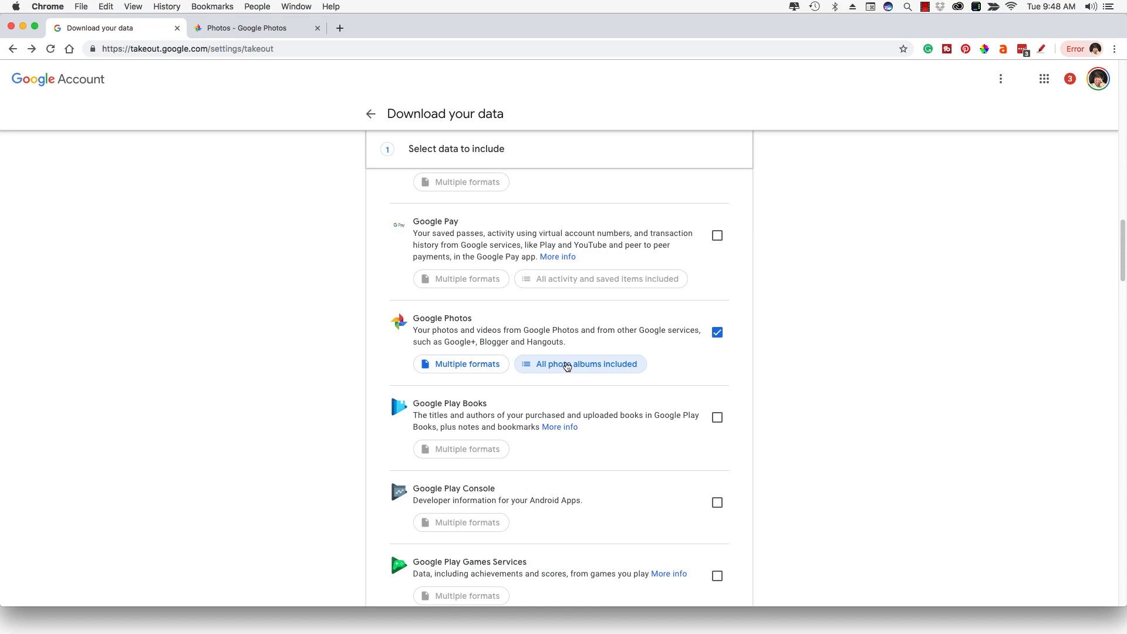
# Move past the Google Photos album choice to the archive format step
pyautogui.click(579, 364)
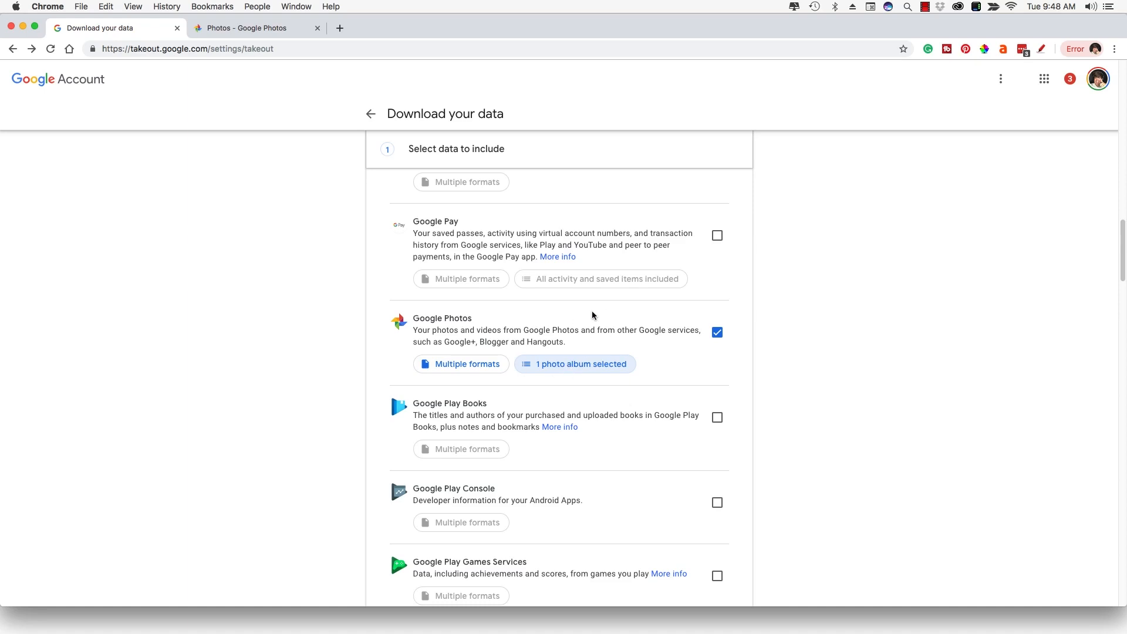
pyautogui.moveTo(597, 364)
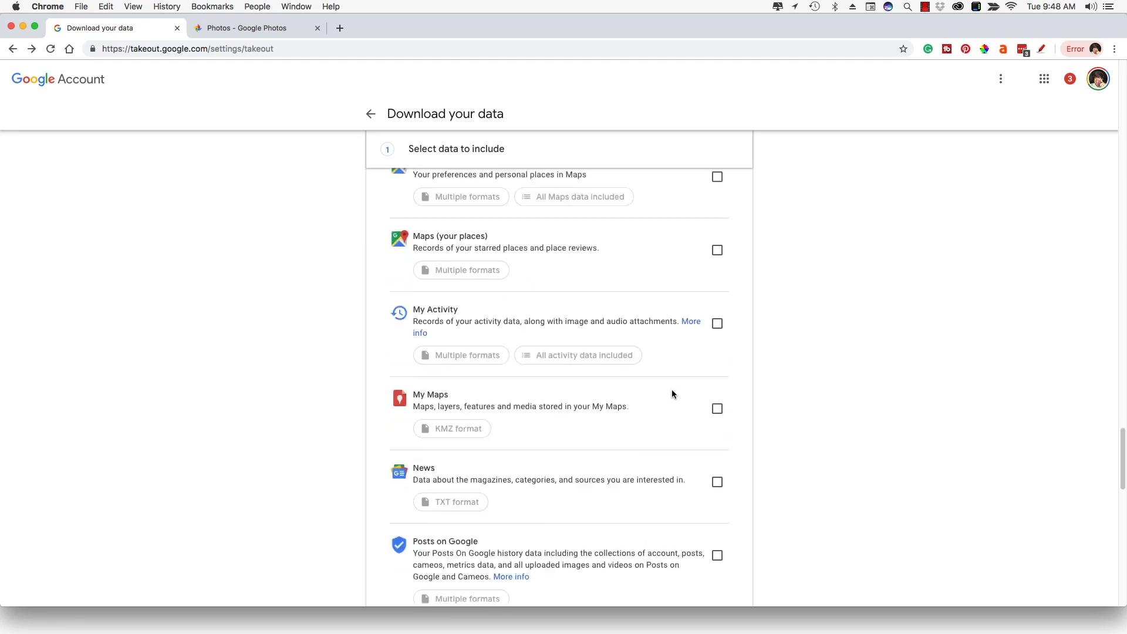
pyautogui.scroll(-3)
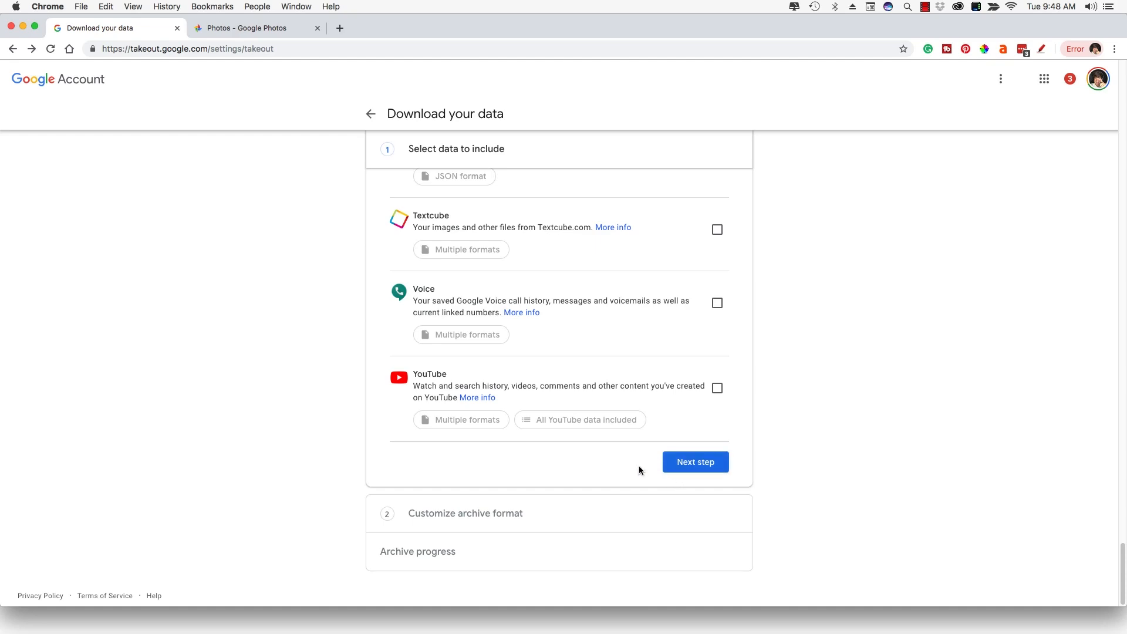
pyautogui.click(694, 462)
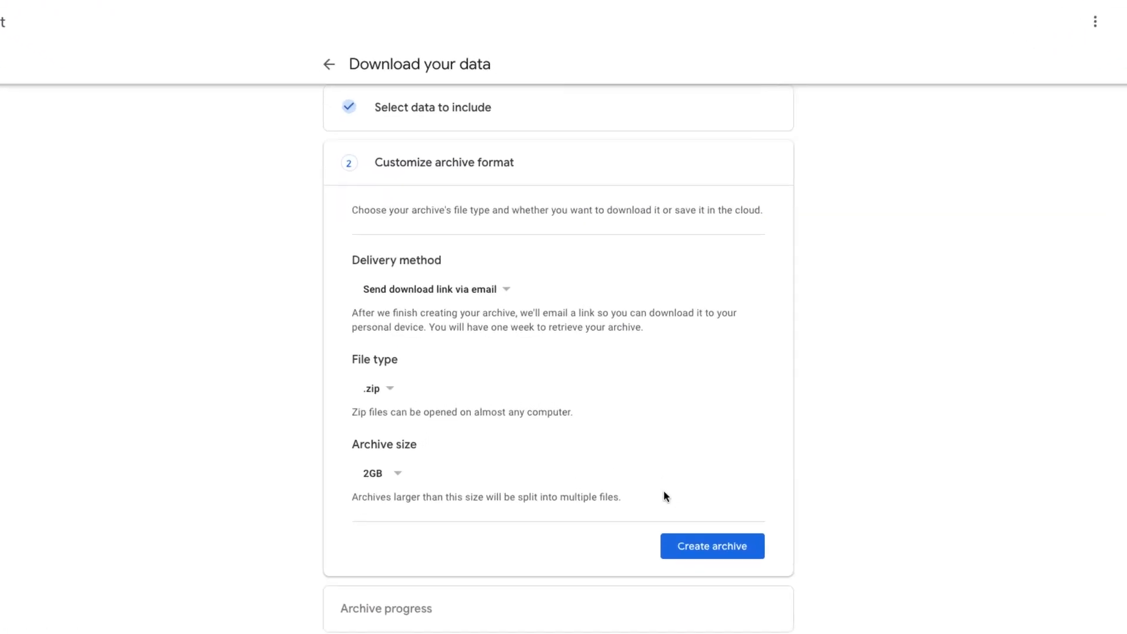
pyautogui.scroll(-3)
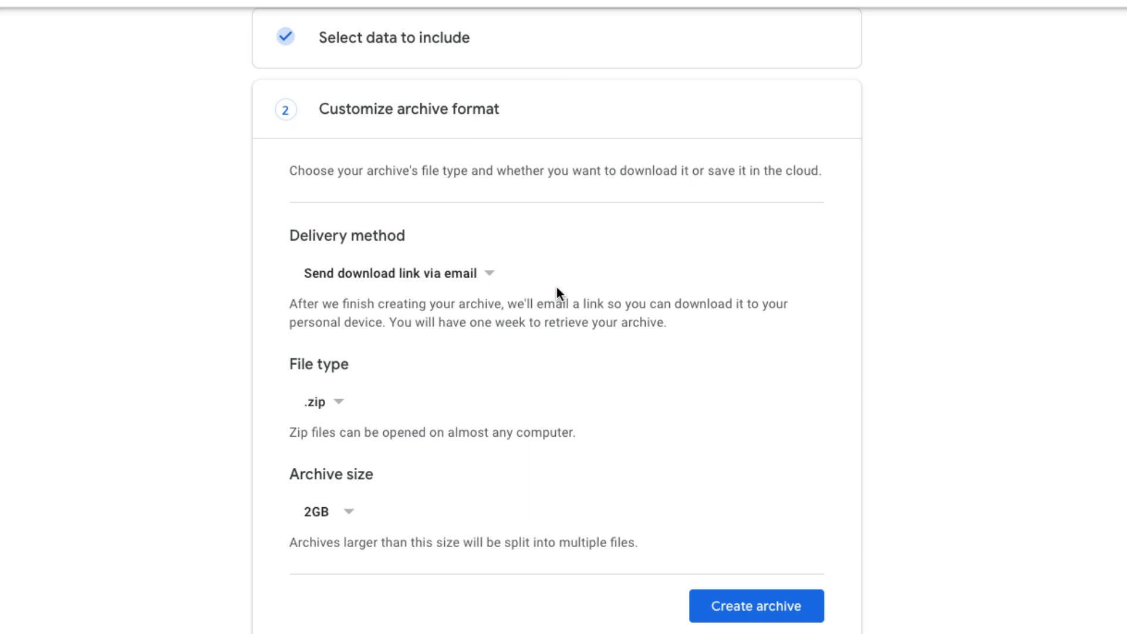
pyautogui.moveTo(555, 294)
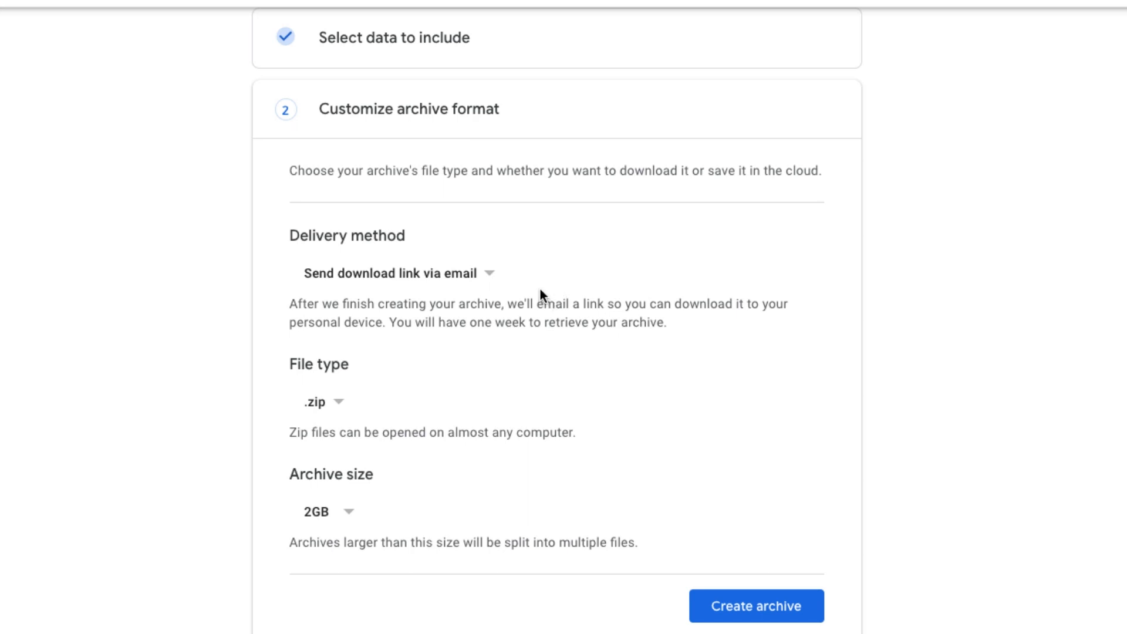
pyautogui.moveTo(444, 201)
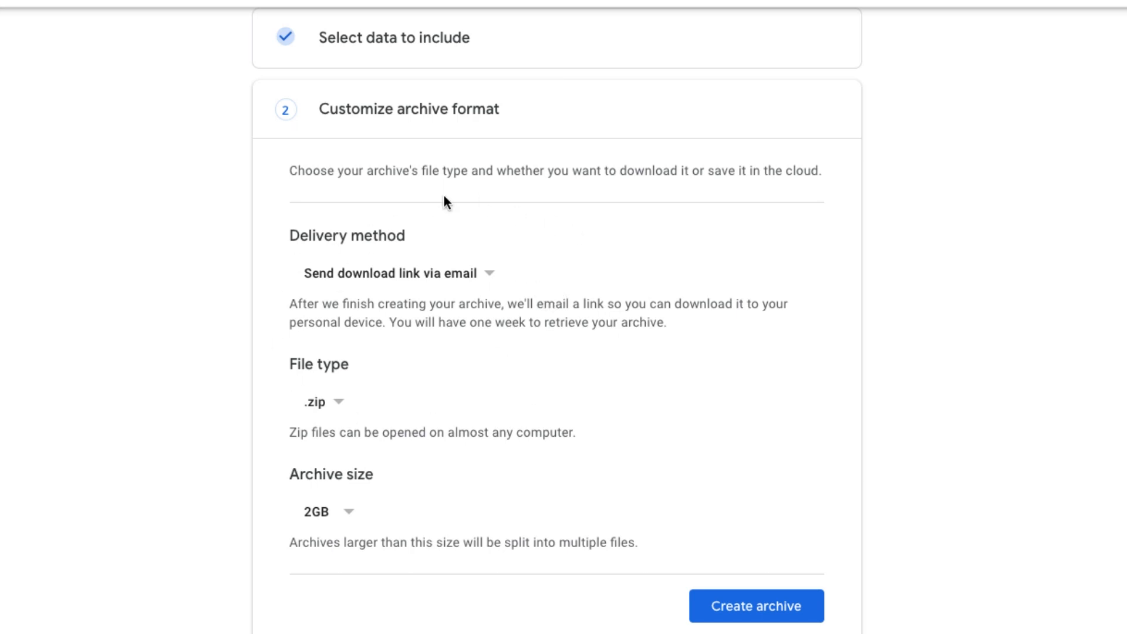
# Keep emailed-link delivery and .zip, set 4GB archive size, and create the archive
pyautogui.click(393, 273)
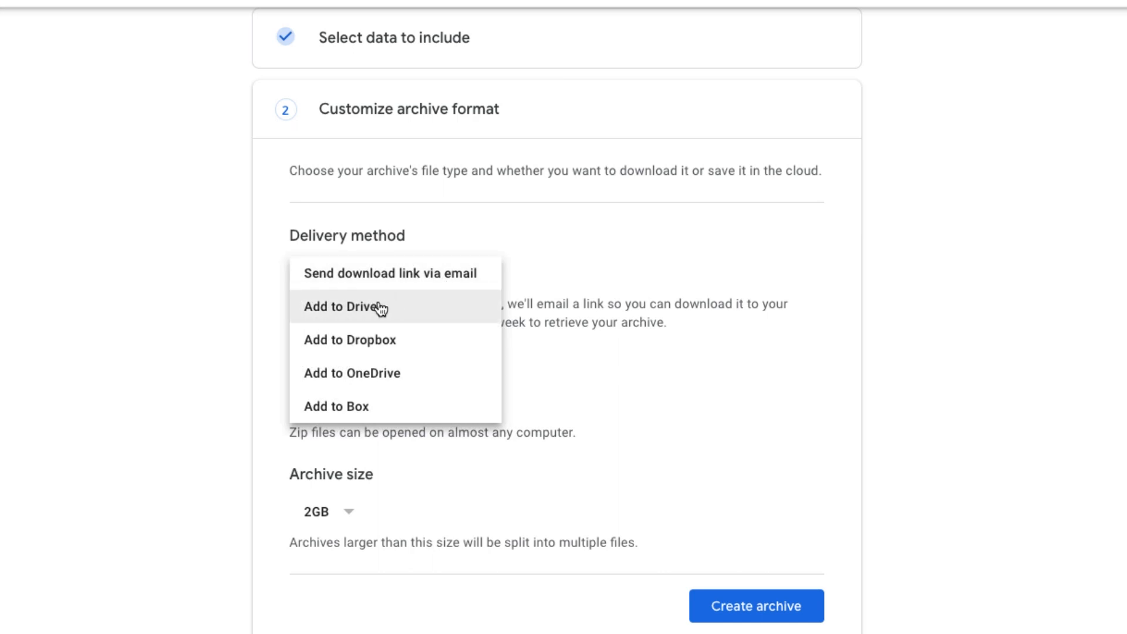
pyautogui.moveTo(408, 407)
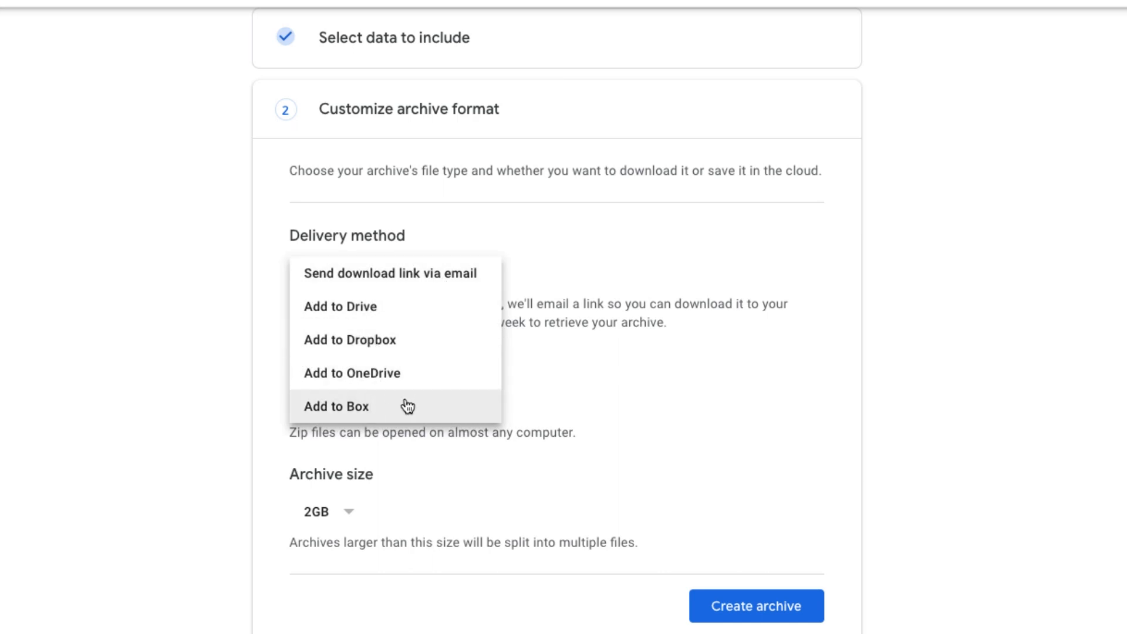
pyautogui.moveTo(379, 279)
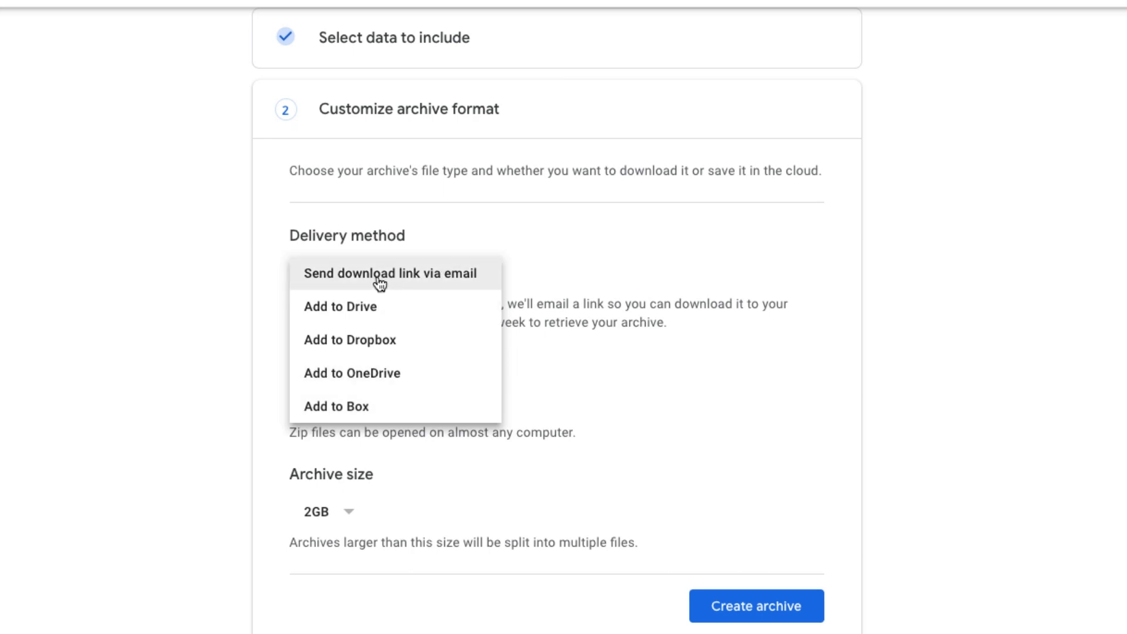
pyautogui.click(390, 273)
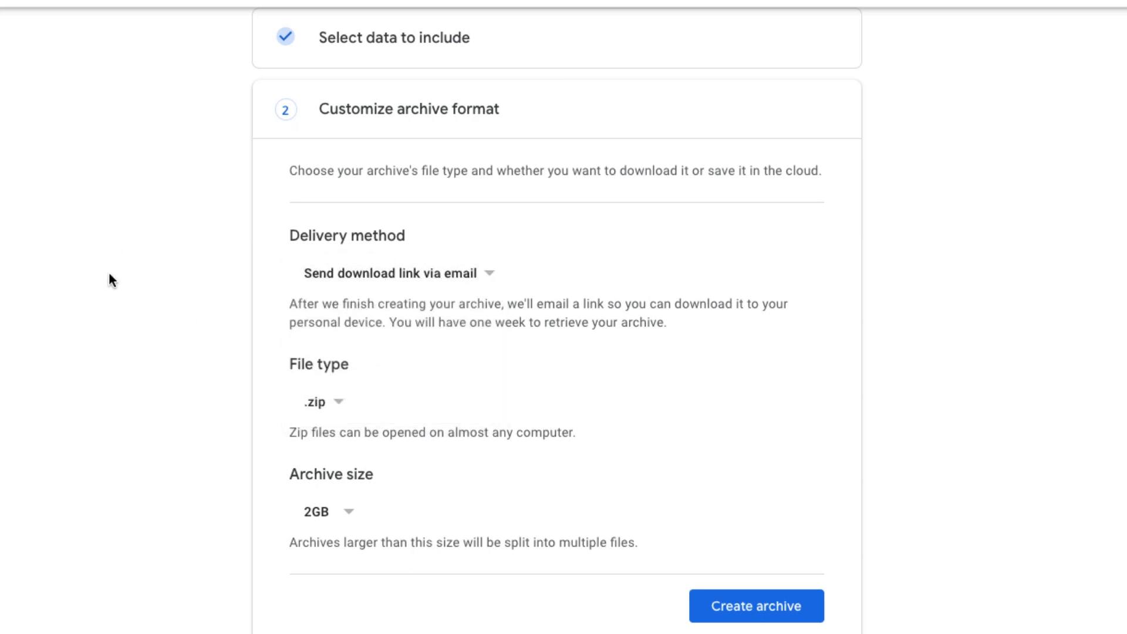
pyautogui.moveTo(336, 294)
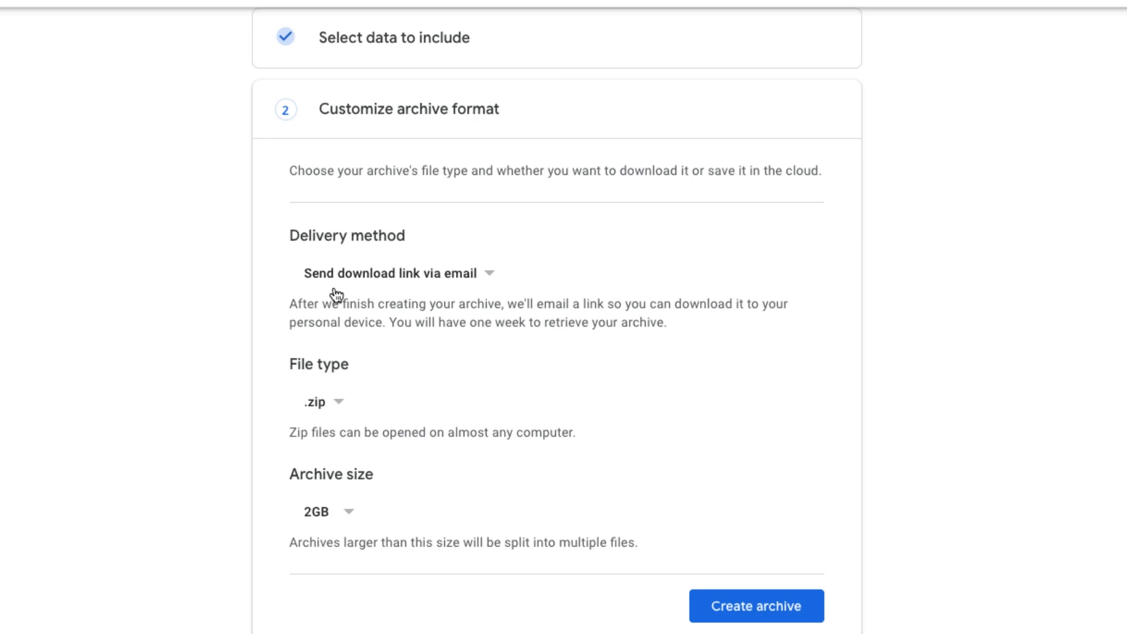
pyautogui.click(322, 401)
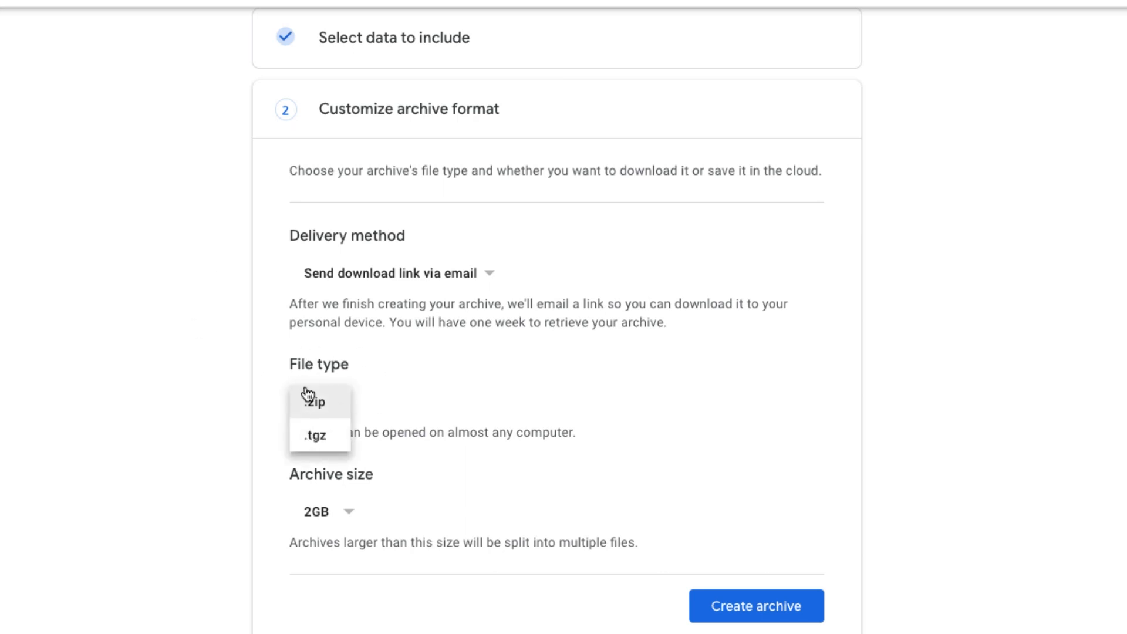
pyautogui.moveTo(205, 361)
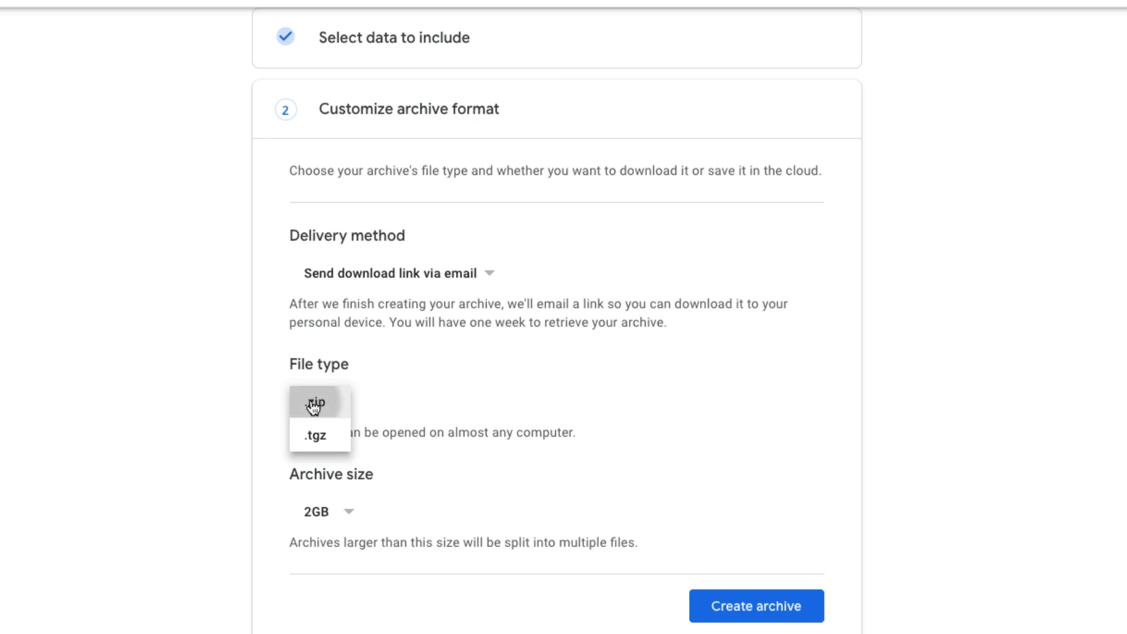
pyautogui.click(318, 401)
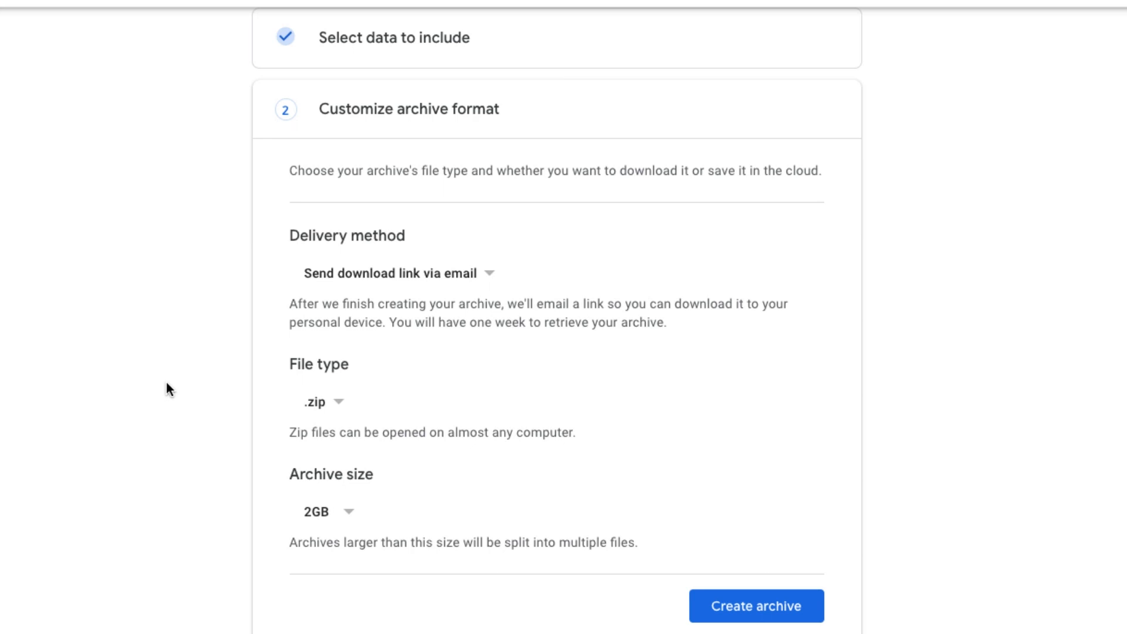
pyautogui.moveTo(192, 435)
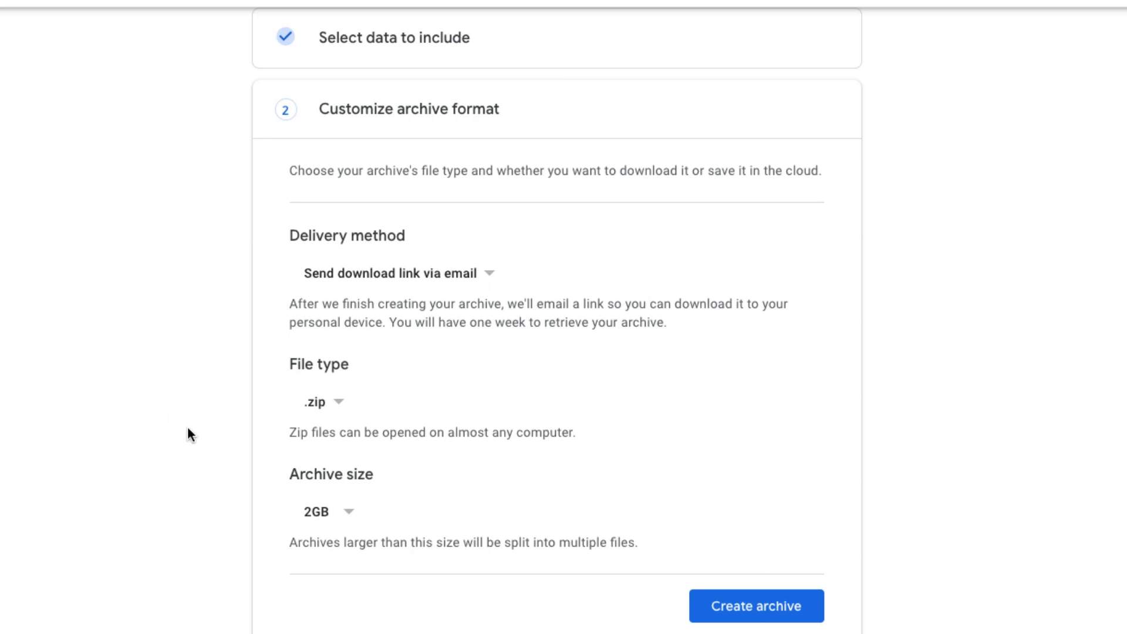
pyautogui.click(324, 512)
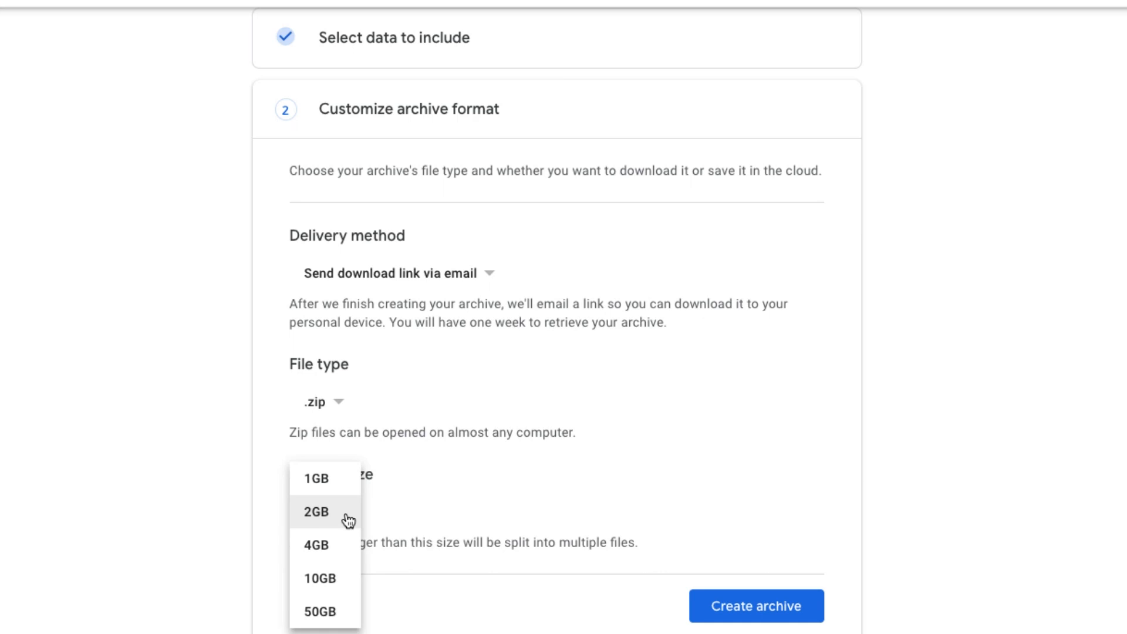
pyautogui.moveTo(330, 478)
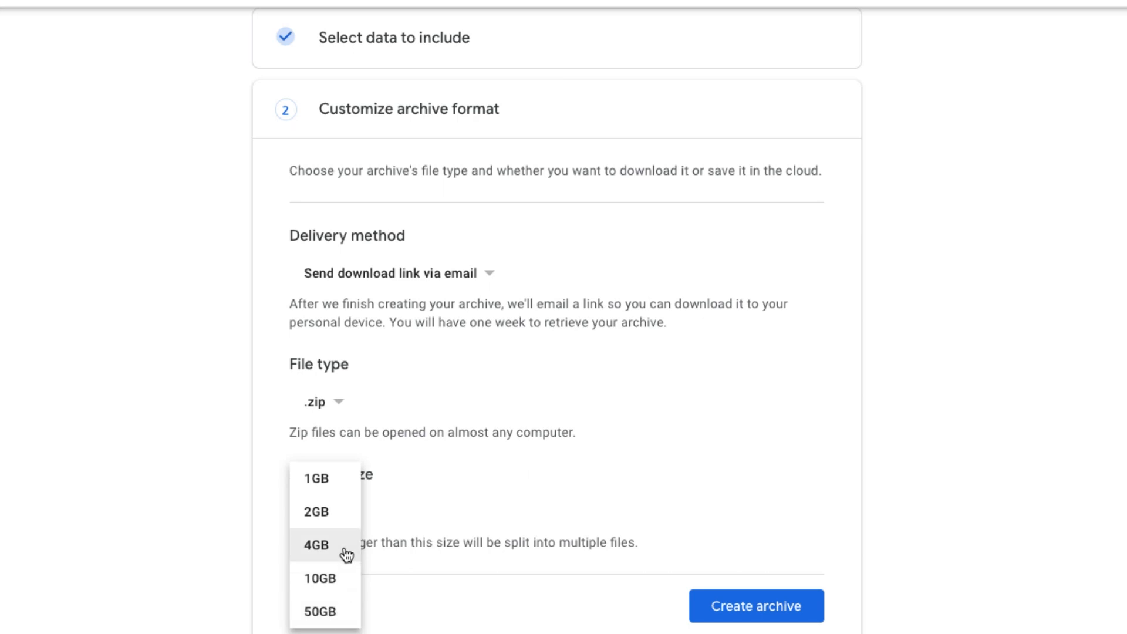
pyautogui.moveTo(325, 580)
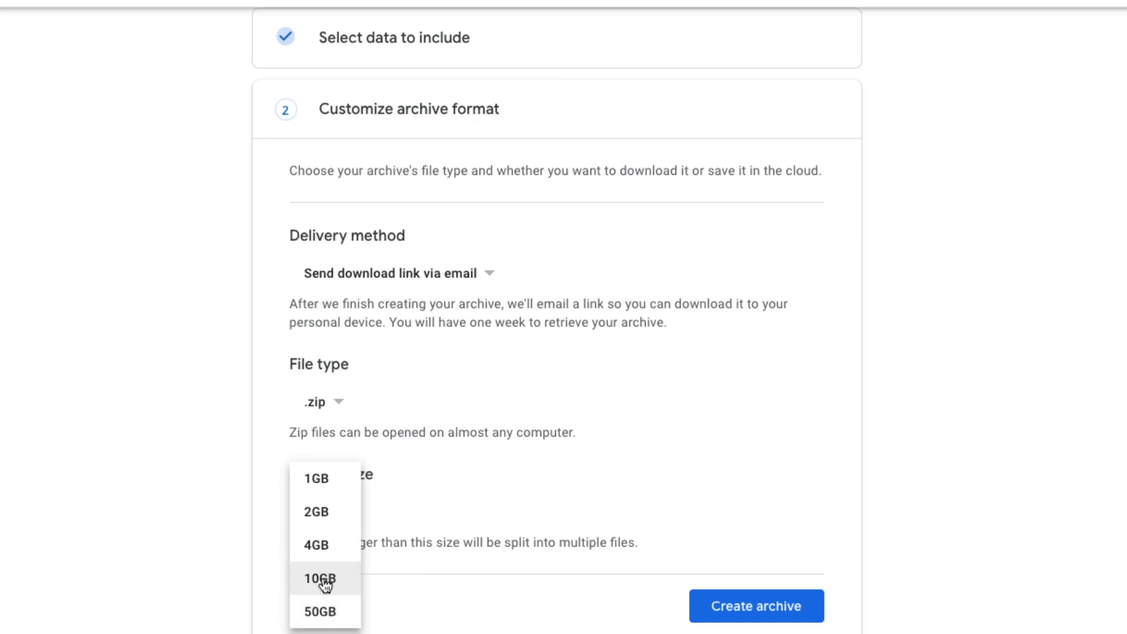
pyautogui.click(315, 544)
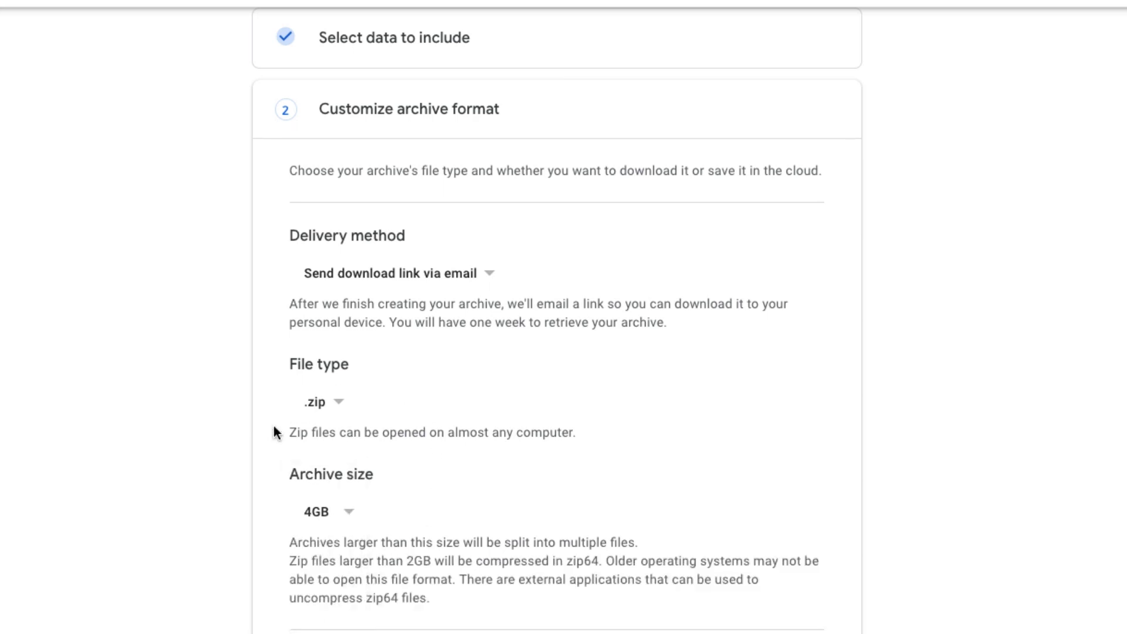
pyautogui.moveTo(167, 453)
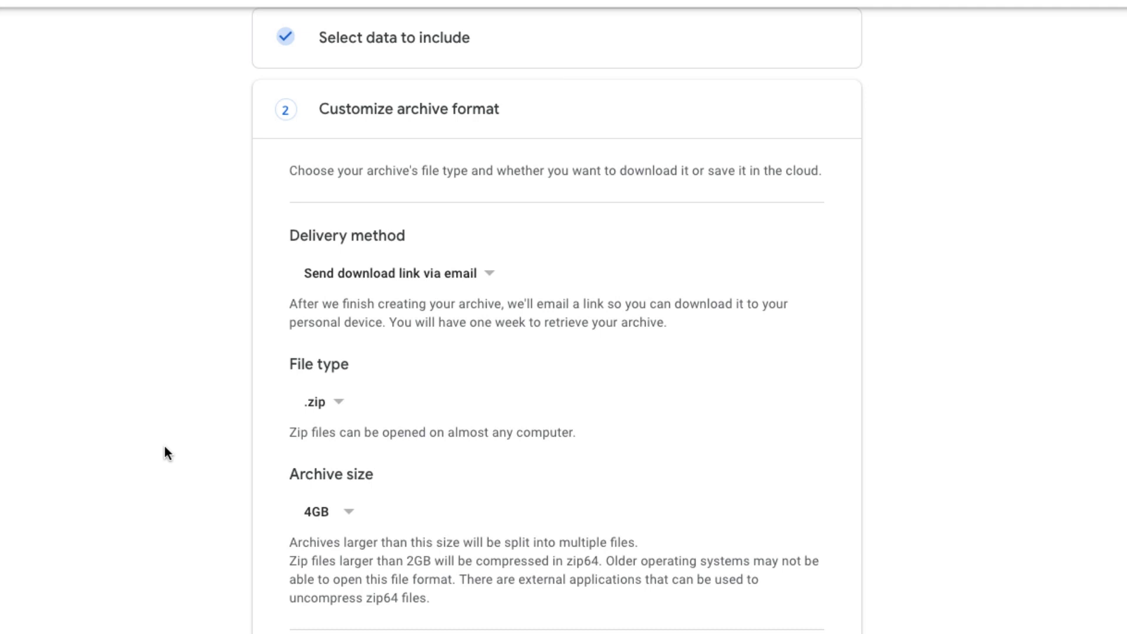
pyautogui.scroll(-3)
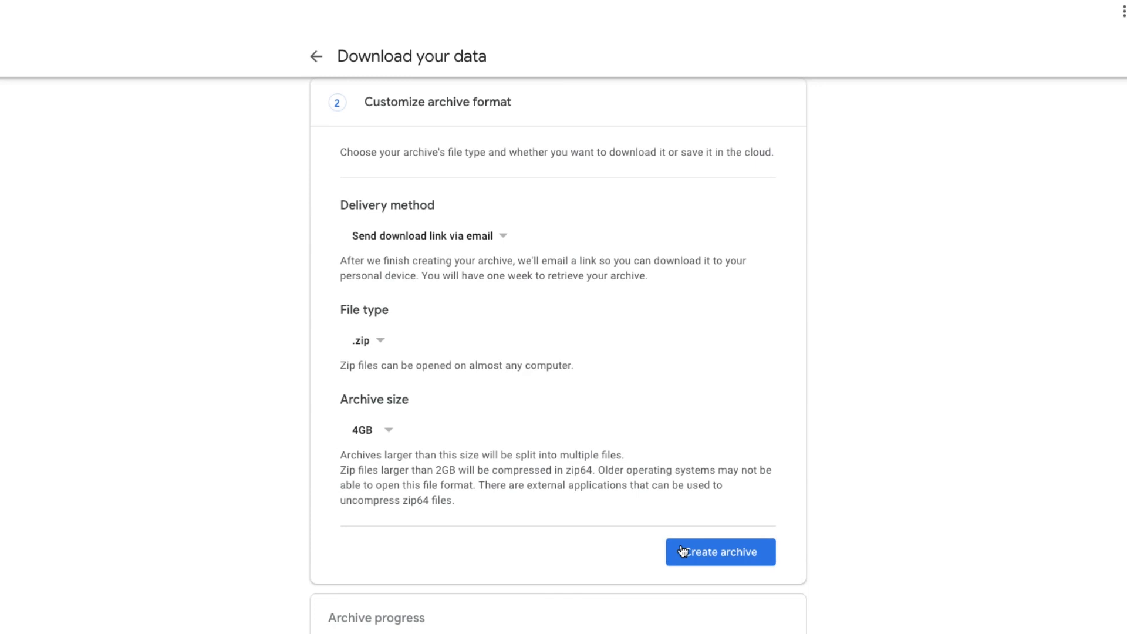
pyautogui.click(720, 552)
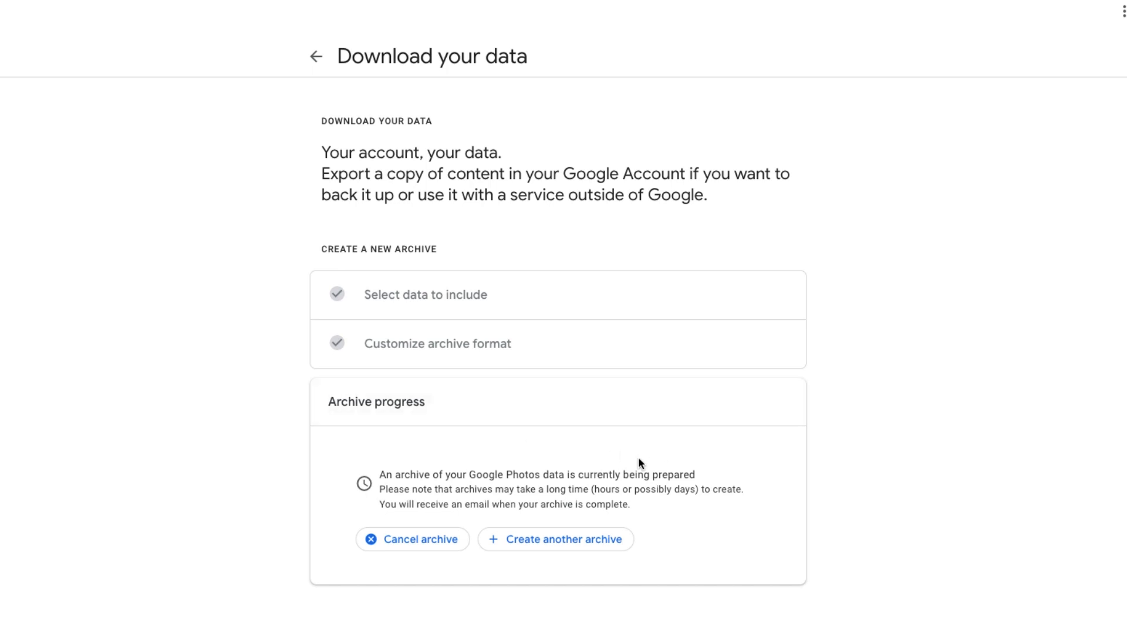
pyautogui.moveTo(693, 444)
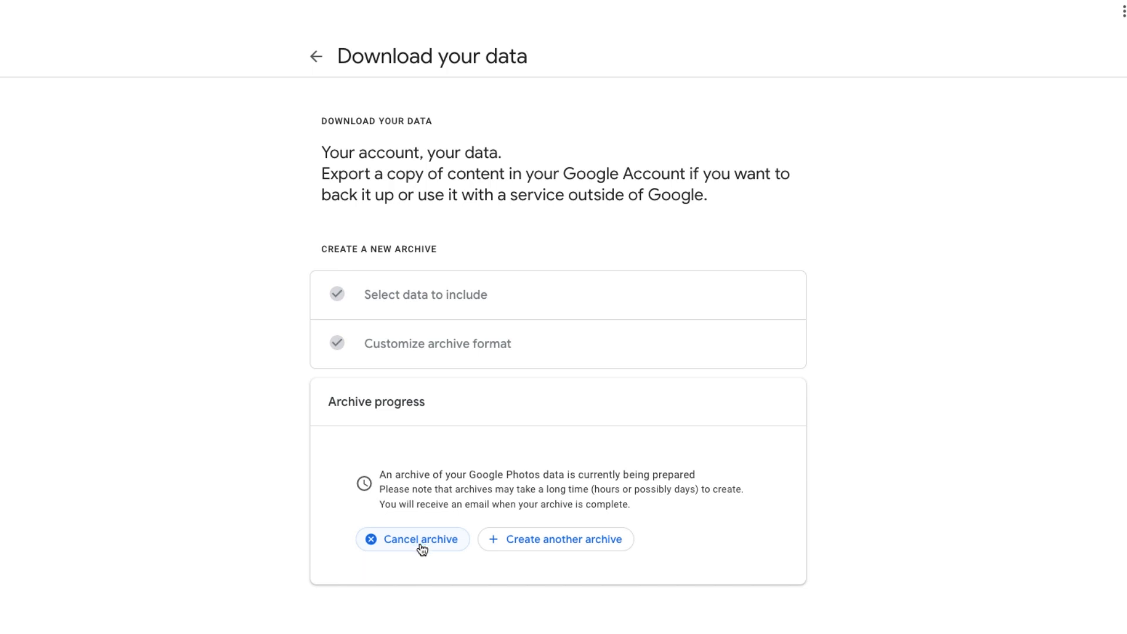
pyautogui.moveTo(584, 544)
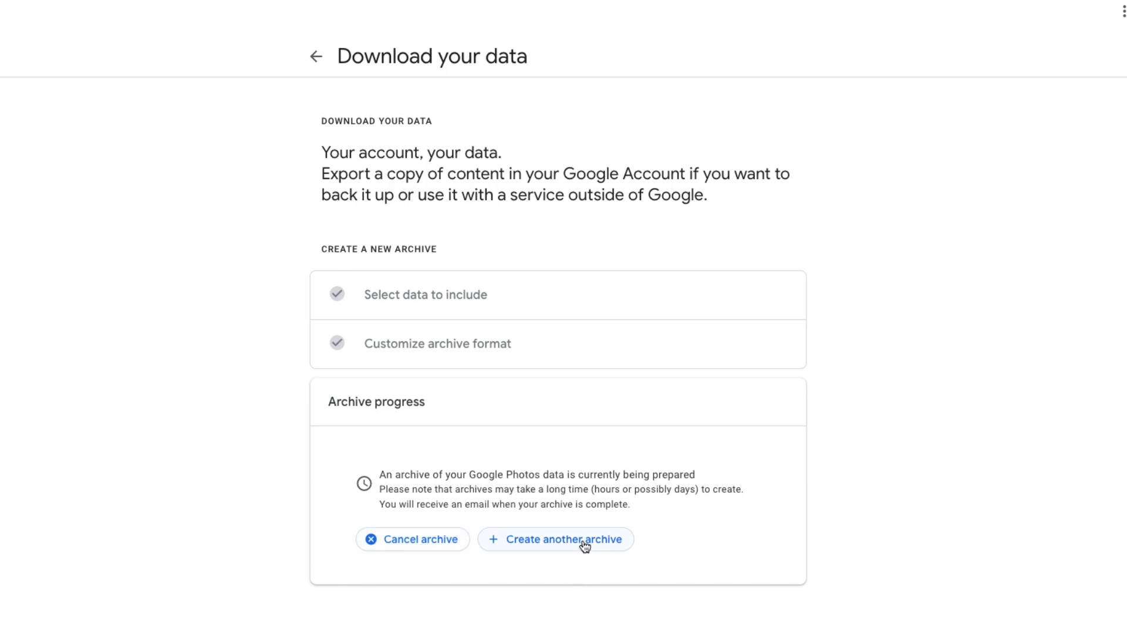
# Go to Manage archives showing the completed 15.7 MB Google Photos archive
pyautogui.click(554, 539)
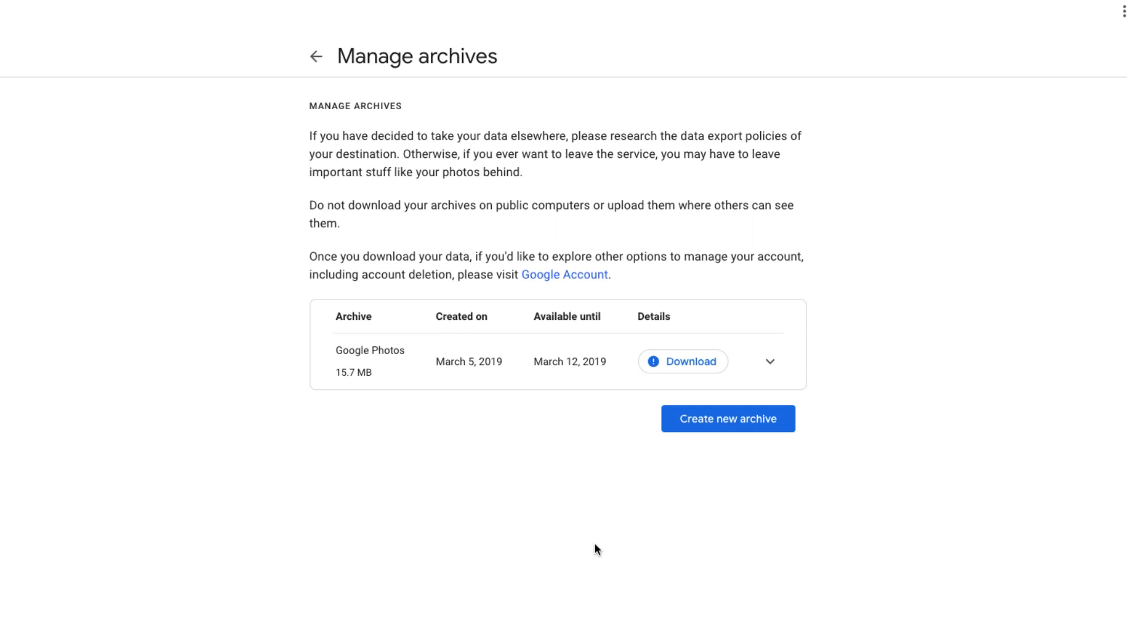
pyautogui.moveTo(496, 341)
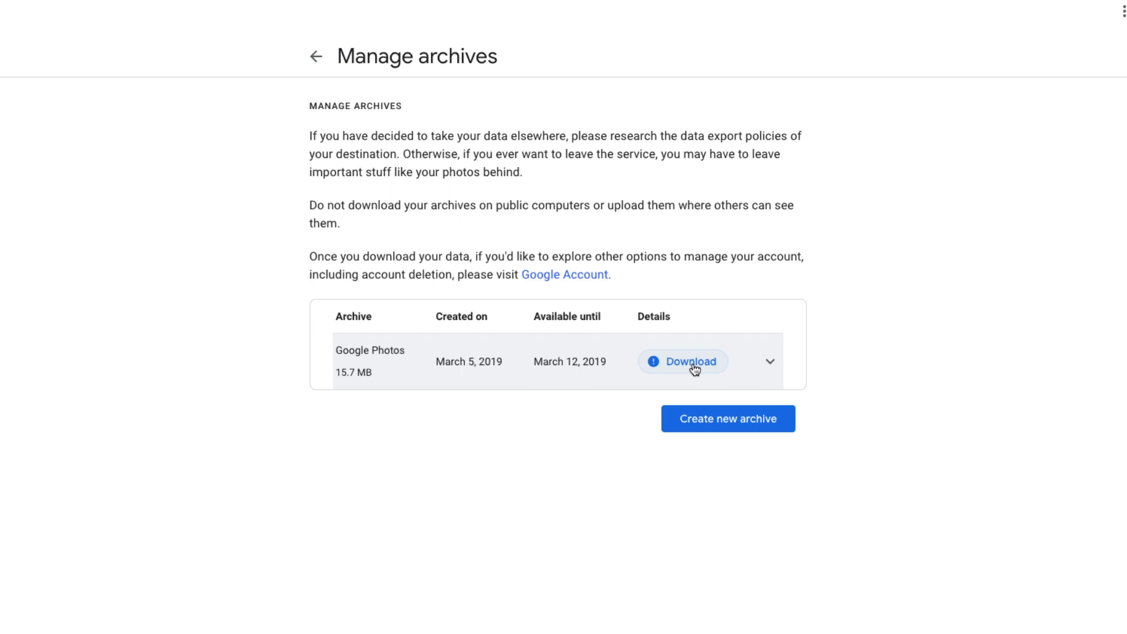
pyautogui.moveTo(692, 367)
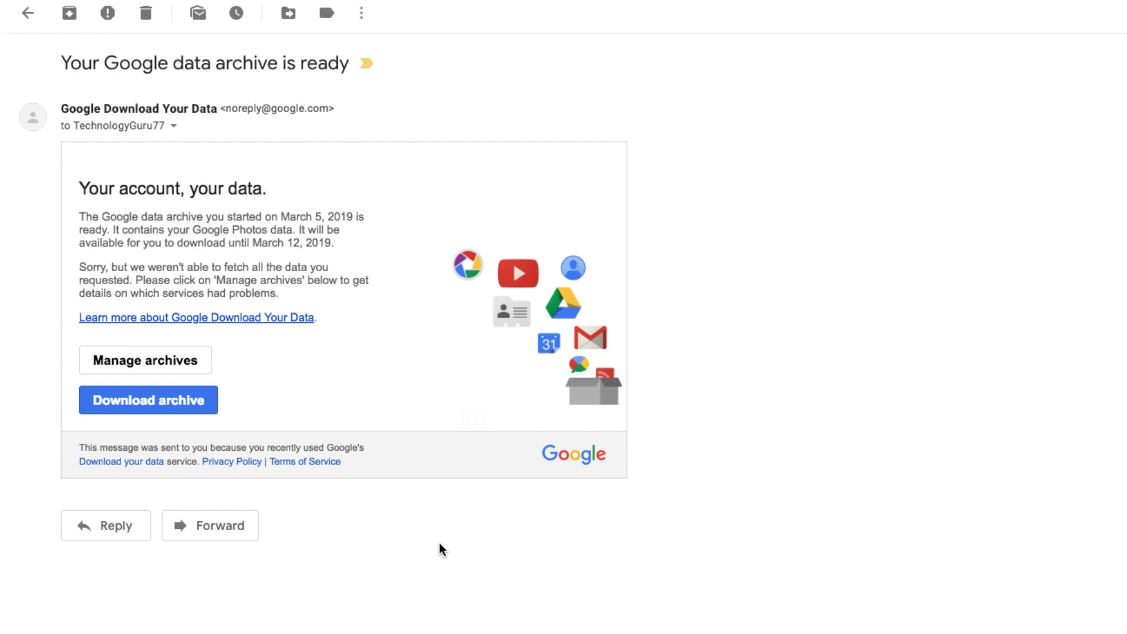
pyautogui.moveTo(440, 268)
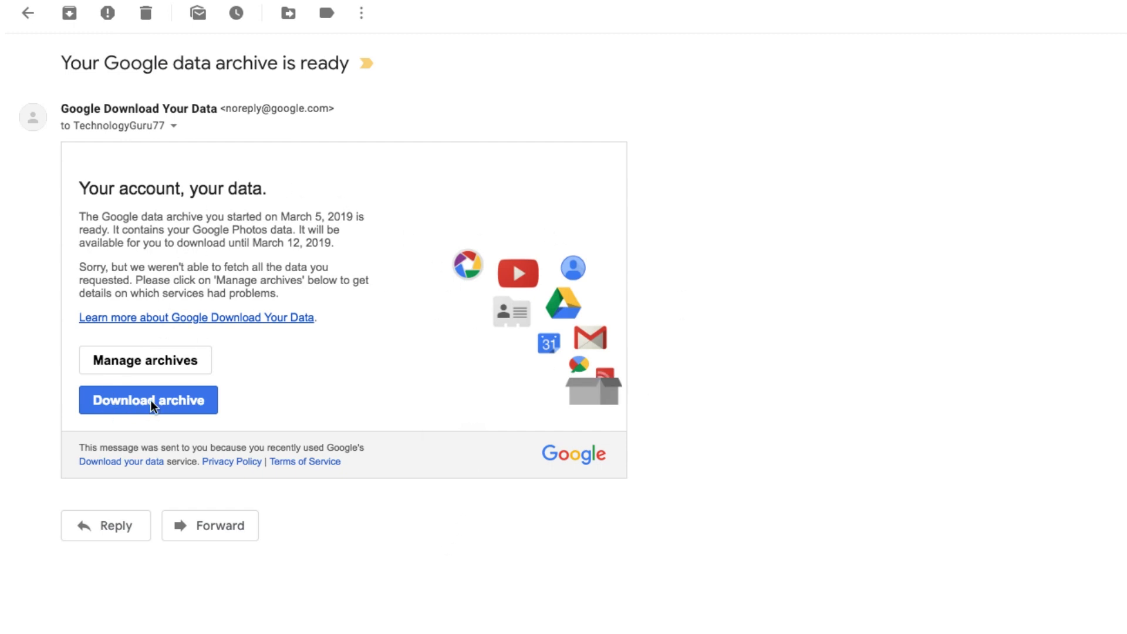
# Download the Takeout zip from the email link after confirming the password, then open it
pyautogui.click(148, 400)
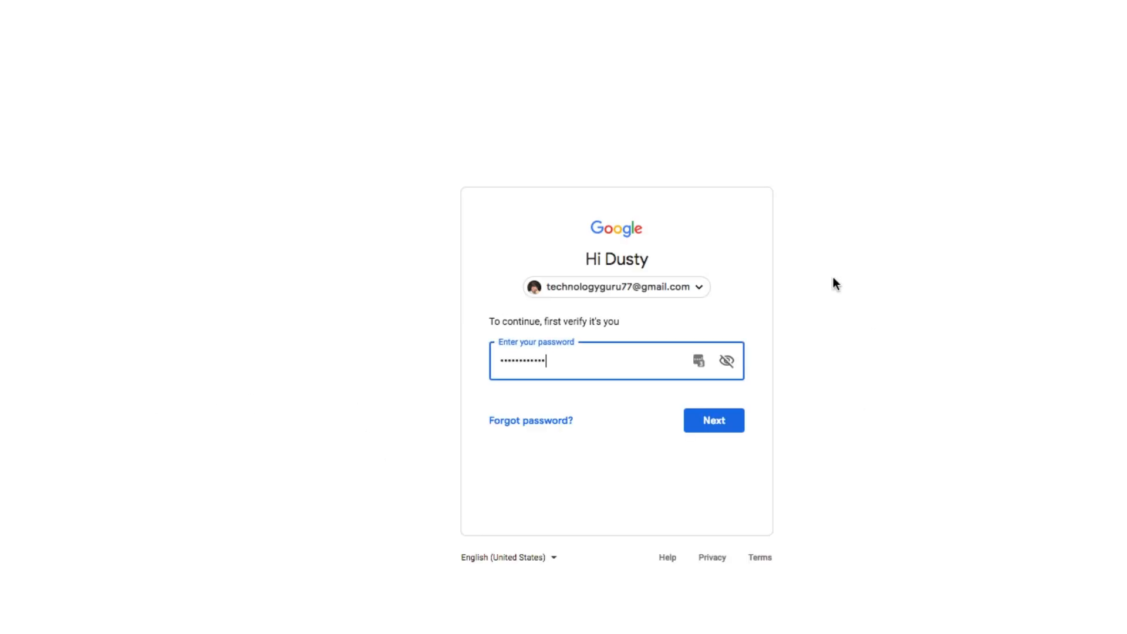
pyautogui.click(713, 420)
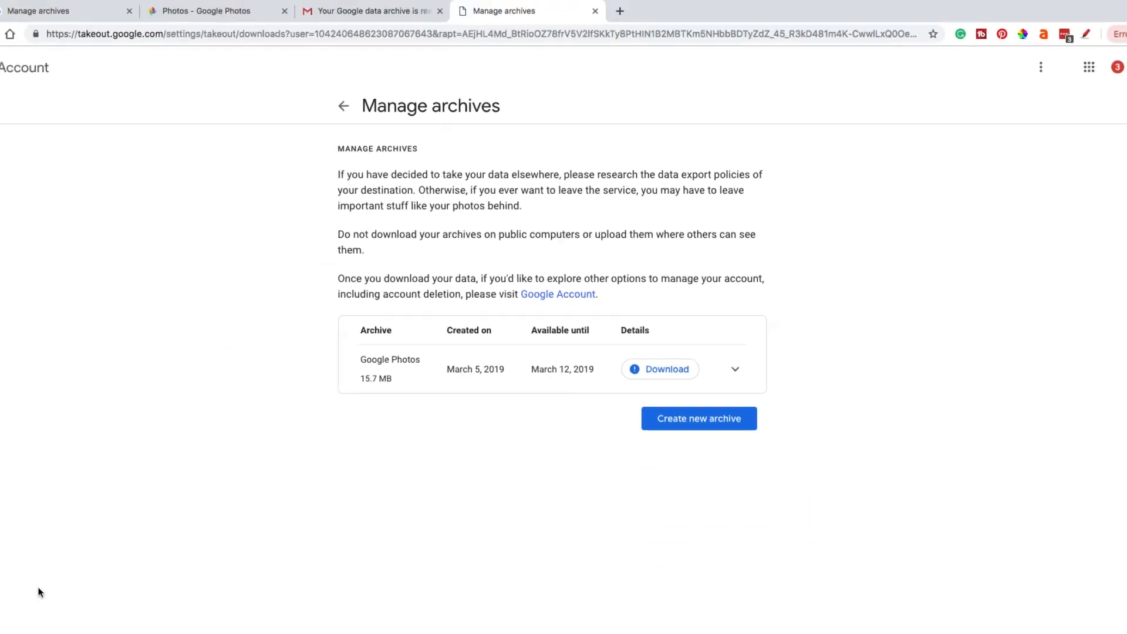
pyautogui.click(660, 368)
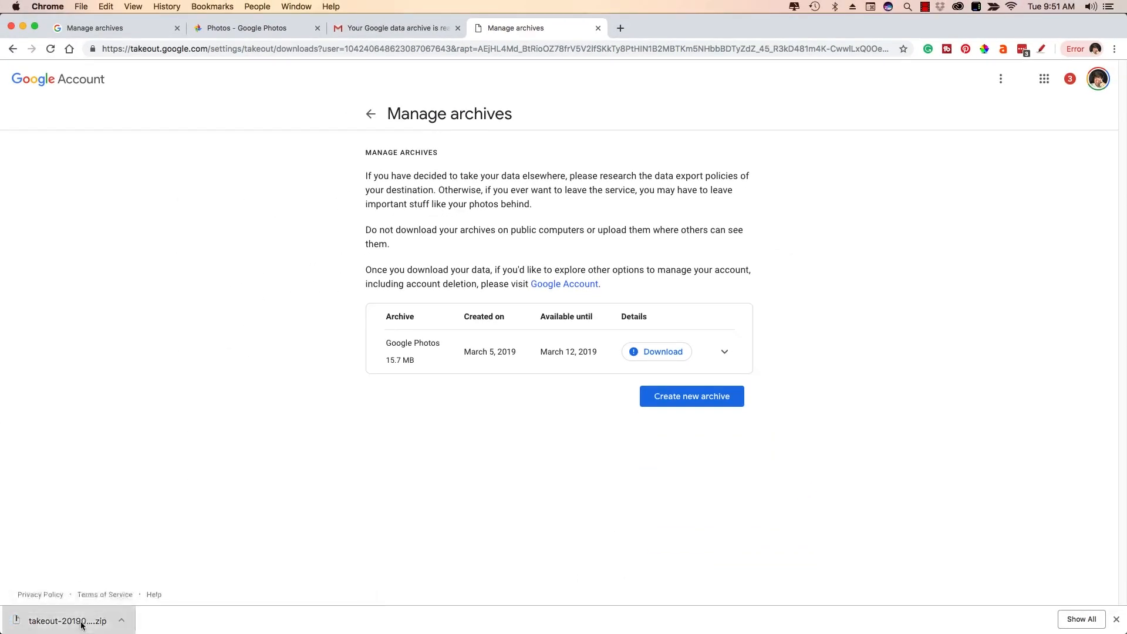
pyautogui.click(68, 620)
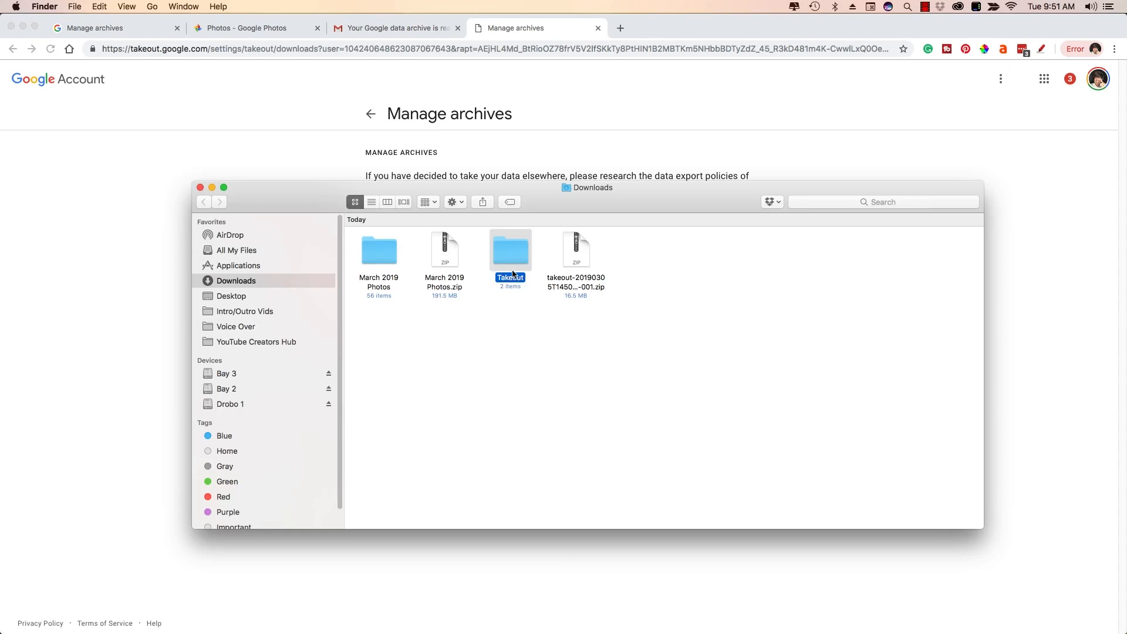
pyautogui.moveTo(508, 353)
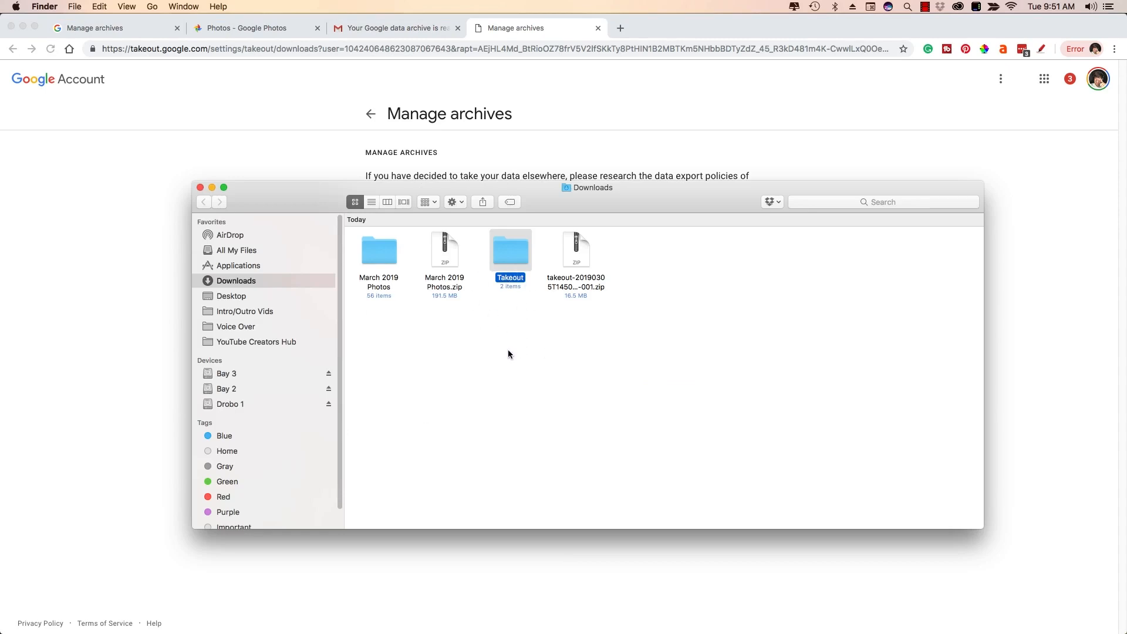
pyautogui.moveTo(513, 257)
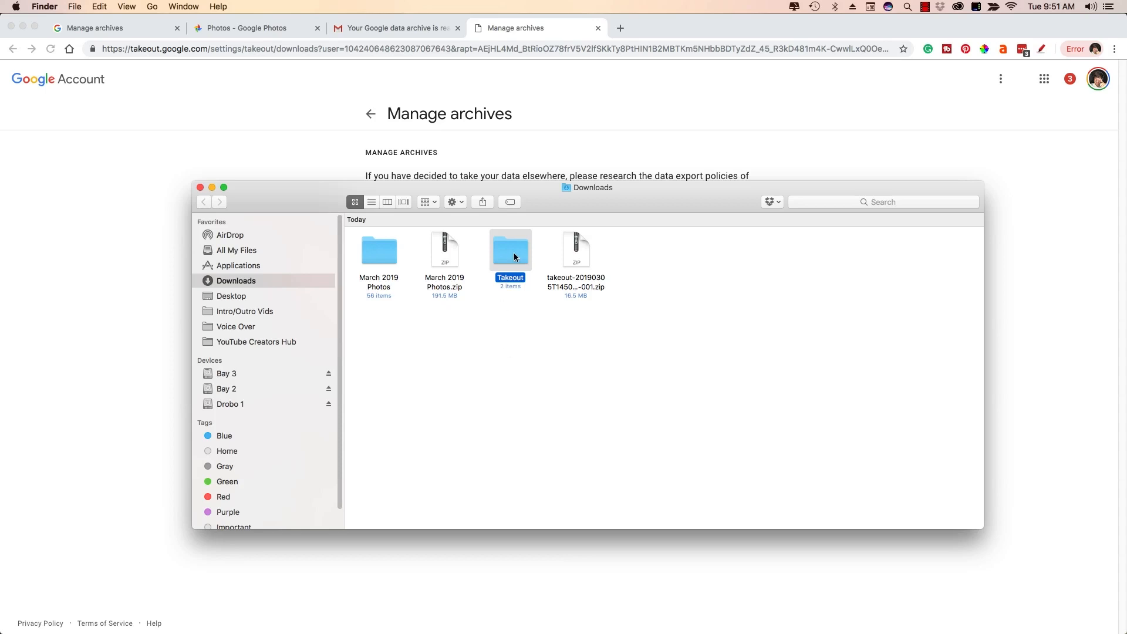
pyautogui.moveTo(542, 392)
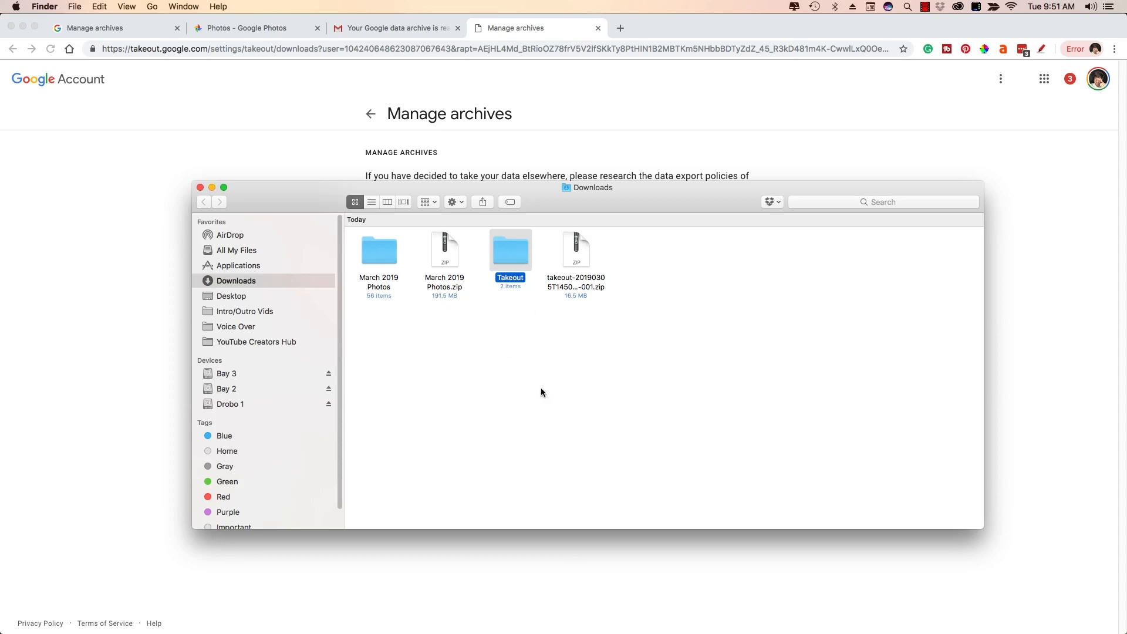
pyautogui.moveTo(505, 252)
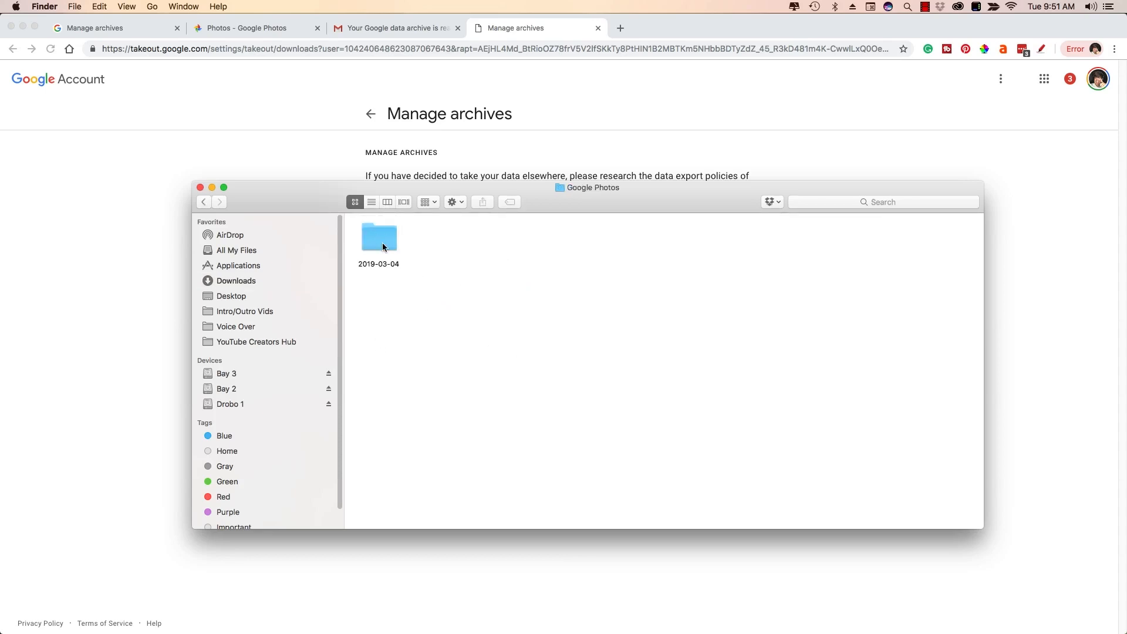
# Open the 2019-03-04 photo folder, close Finder, and return to Google Photos
pyautogui.doubleClick(379, 236)
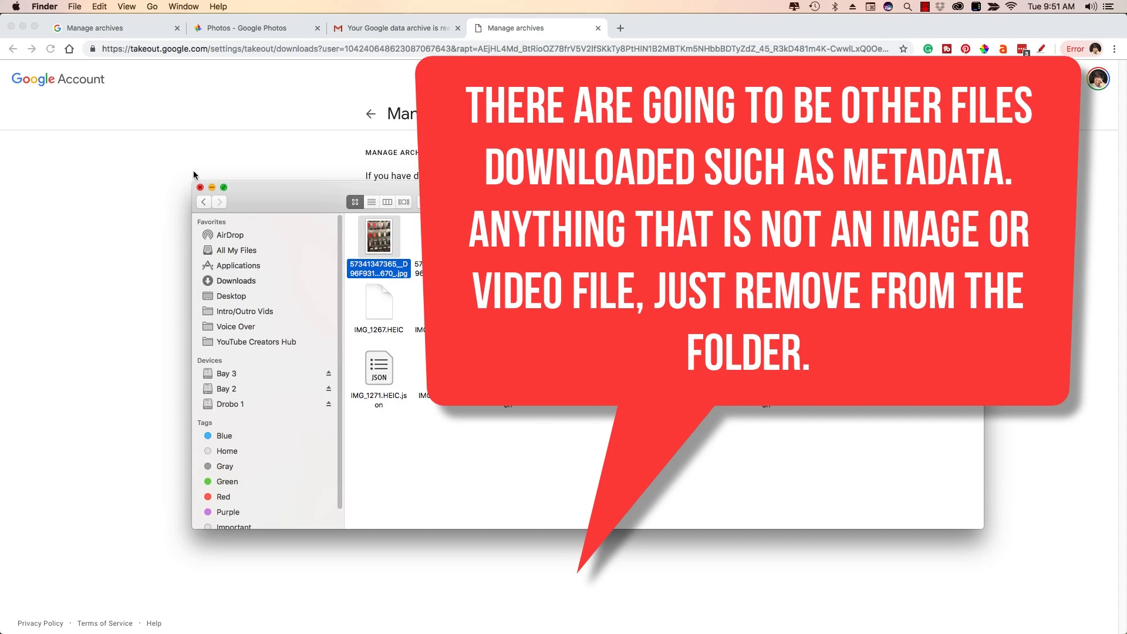
pyautogui.click(200, 188)
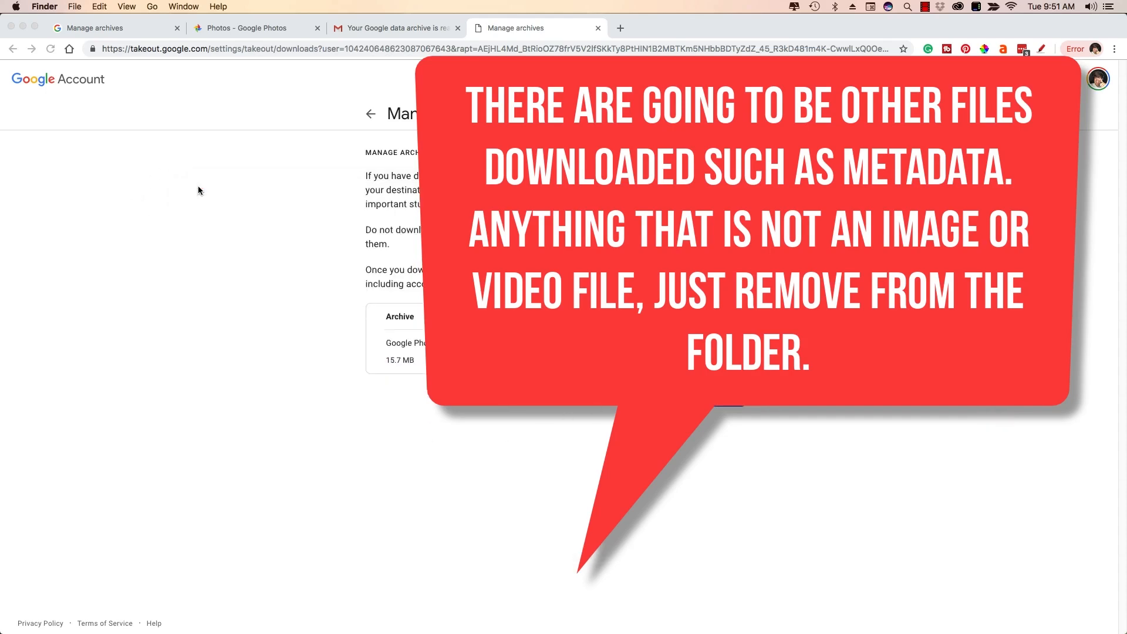
pyautogui.moveTo(132, 233)
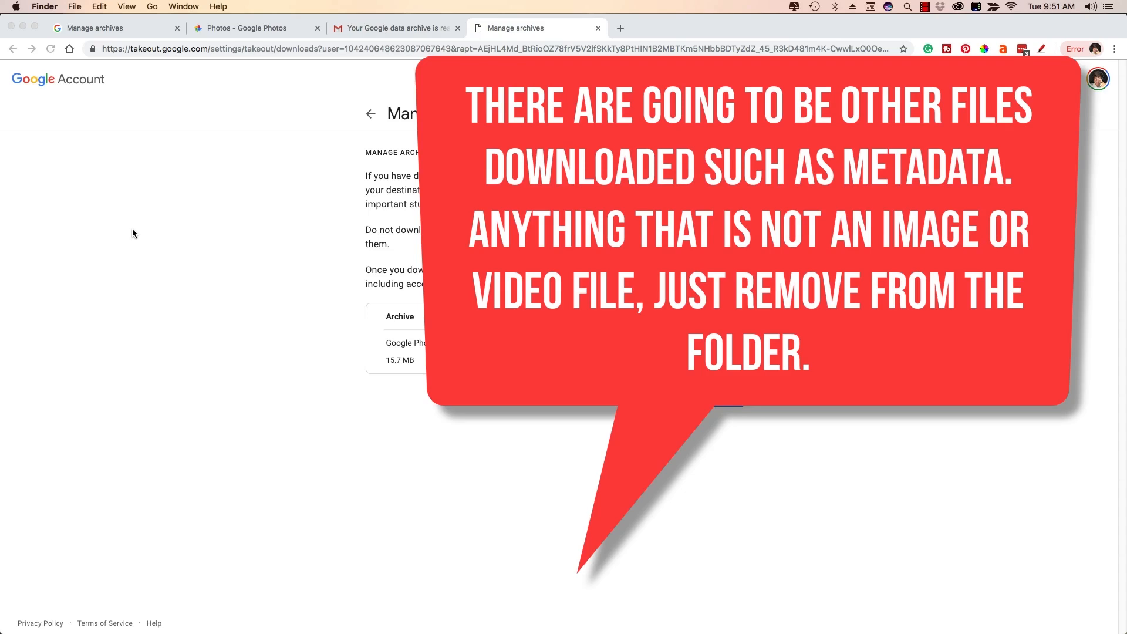
pyautogui.click(251, 27)
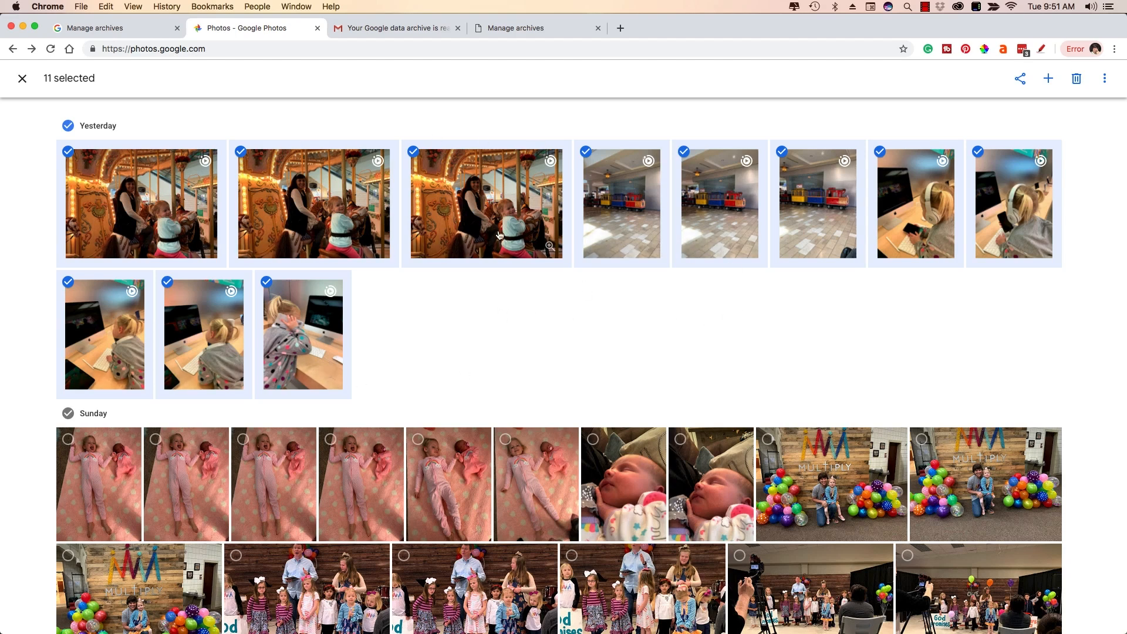
# Select yesterday's 11 photos and download them from the three-dot menu
pyautogui.click(67, 152)
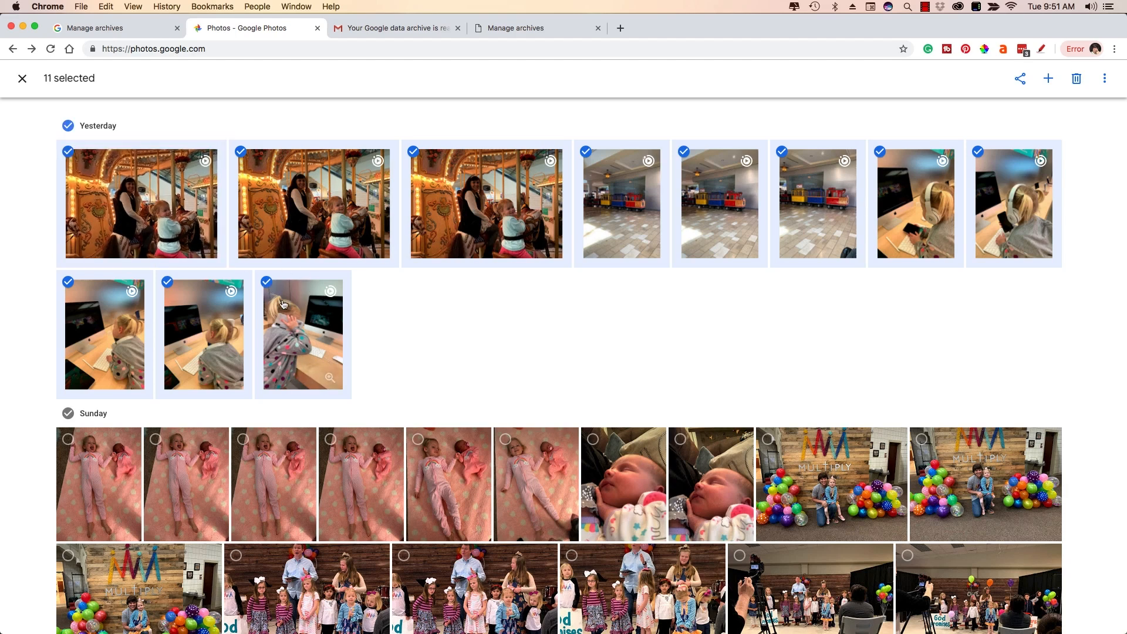
pyautogui.moveTo(1095, 114)
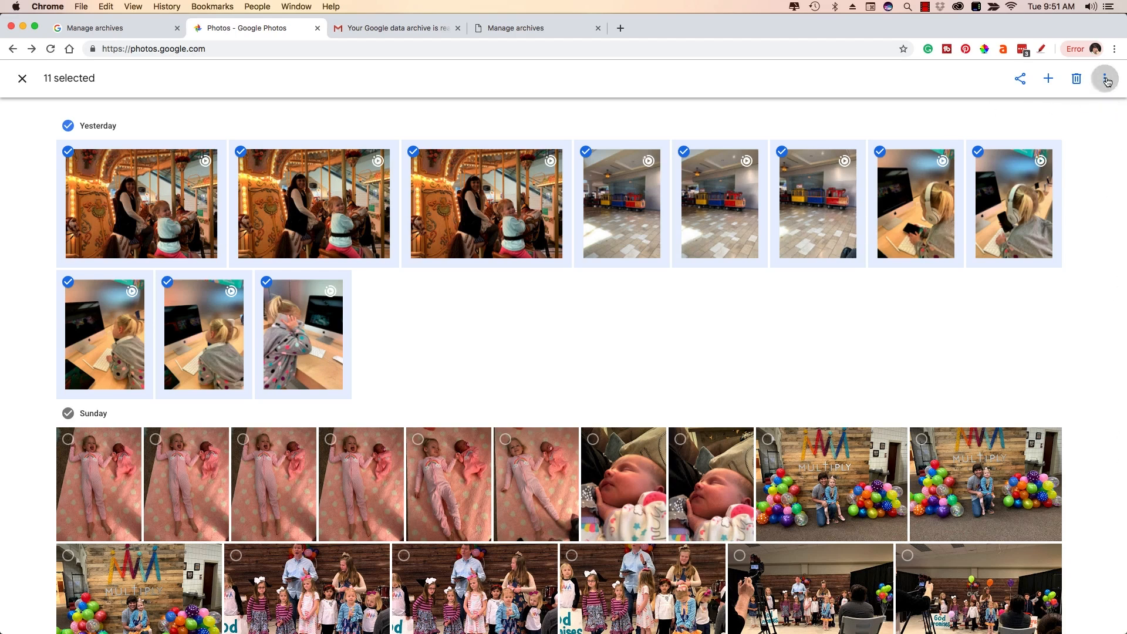
pyautogui.click(1105, 78)
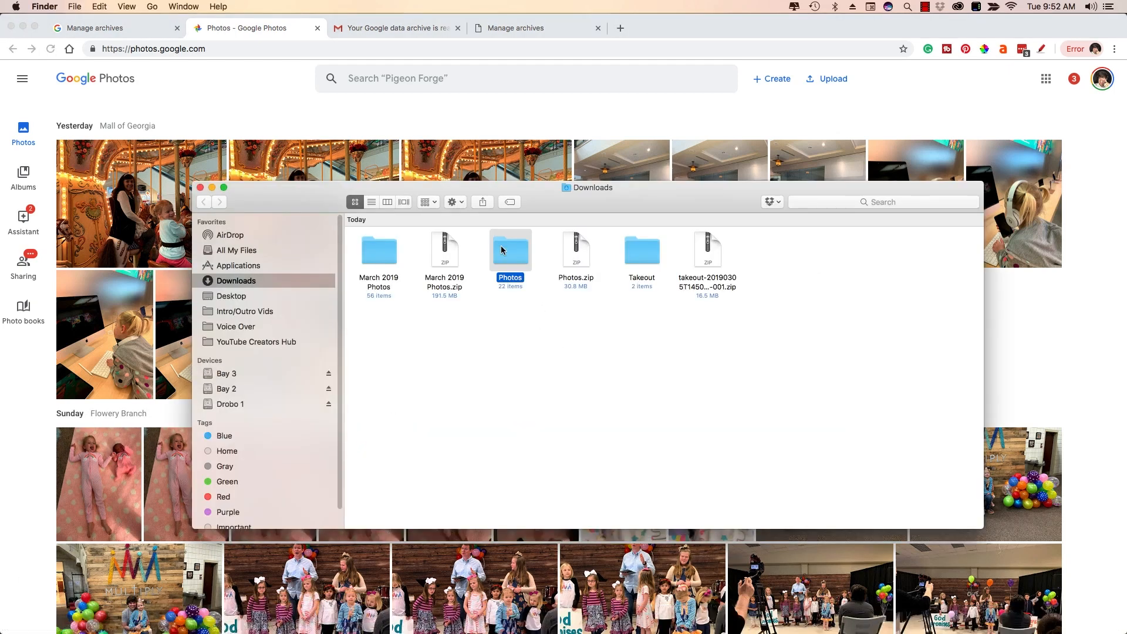
# Open the extracted Photos folder of HEIC and MOV files, then go back
pyautogui.doubleClick(510, 250)
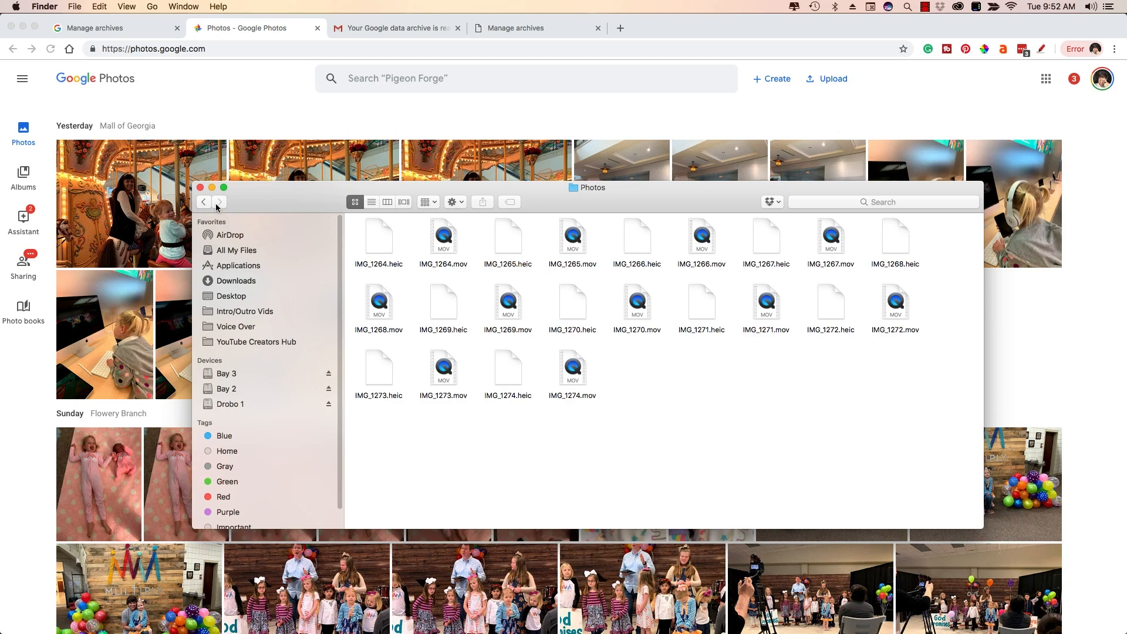
pyautogui.click(200, 187)
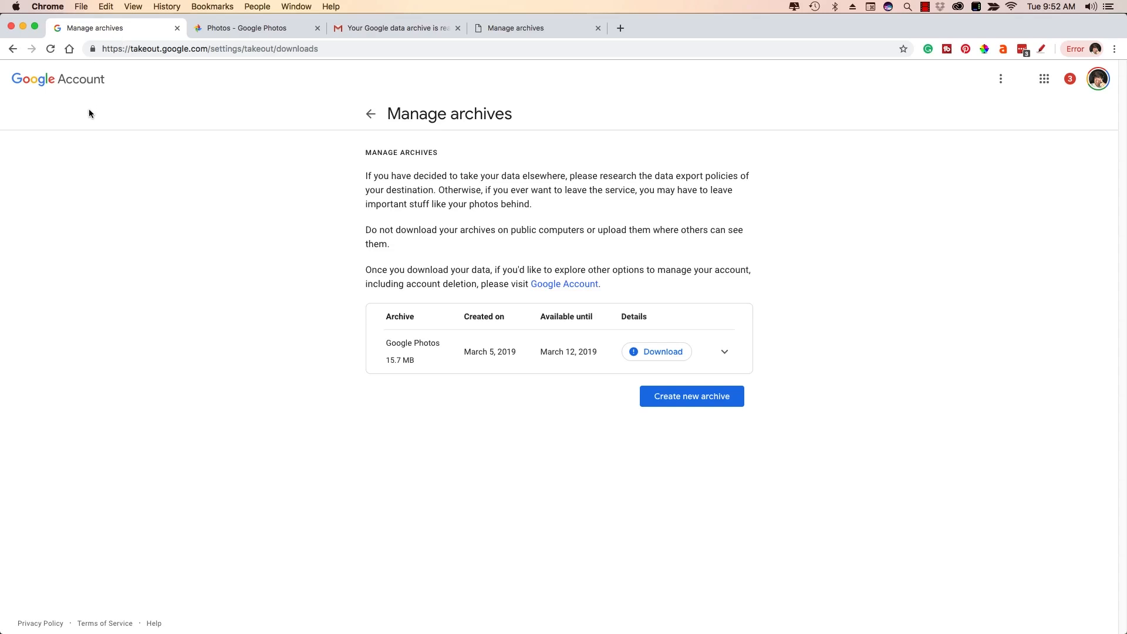
pyautogui.moveTo(100, 163)
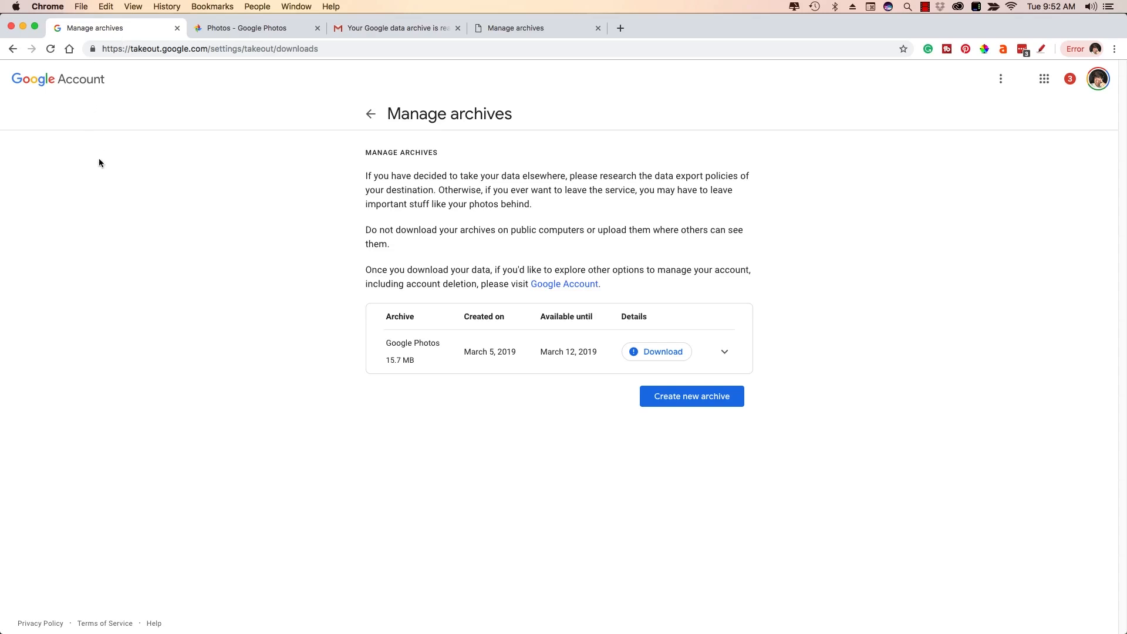
# Start a new Takeout archive and confirm Google Photos keeps all photo albums included
pyautogui.click(691, 397)
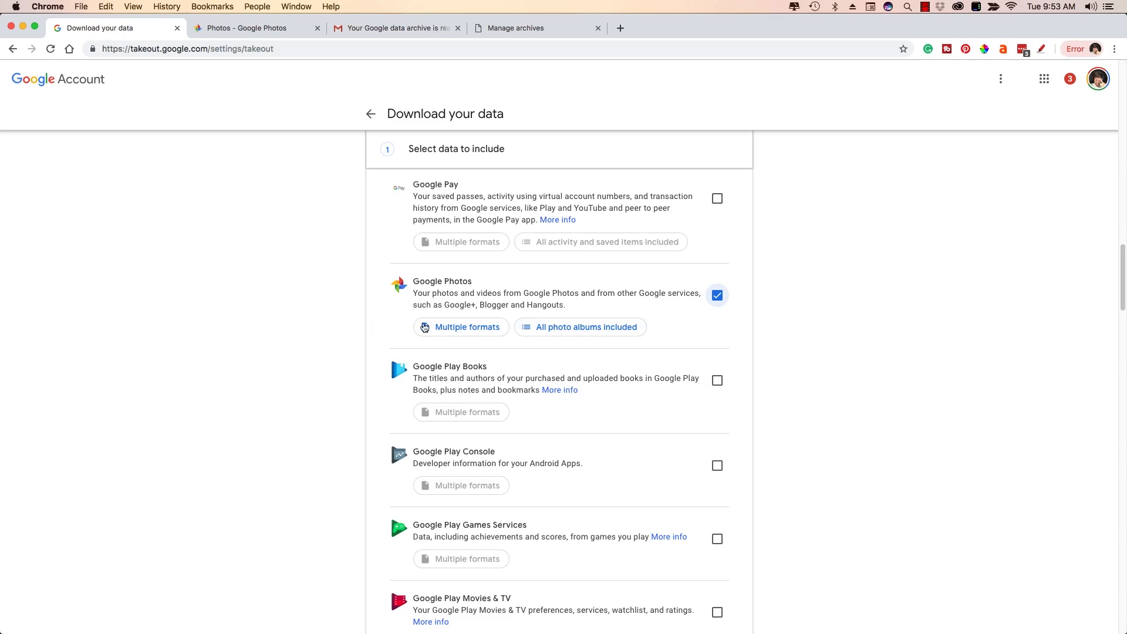
pyautogui.moveTo(511, 257)
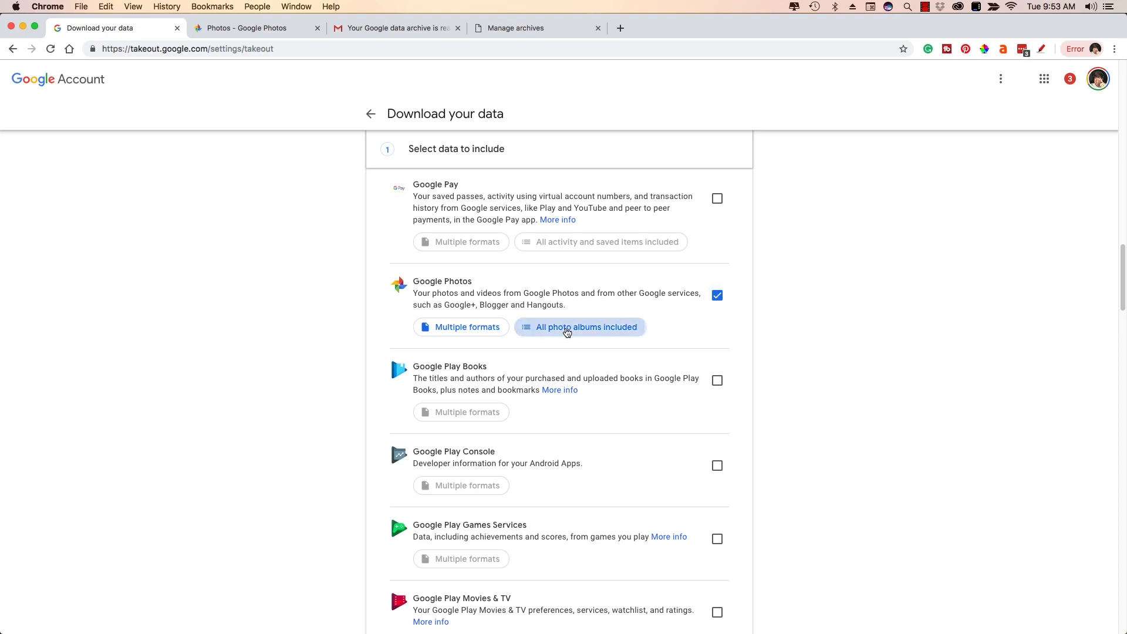
pyautogui.click(586, 327)
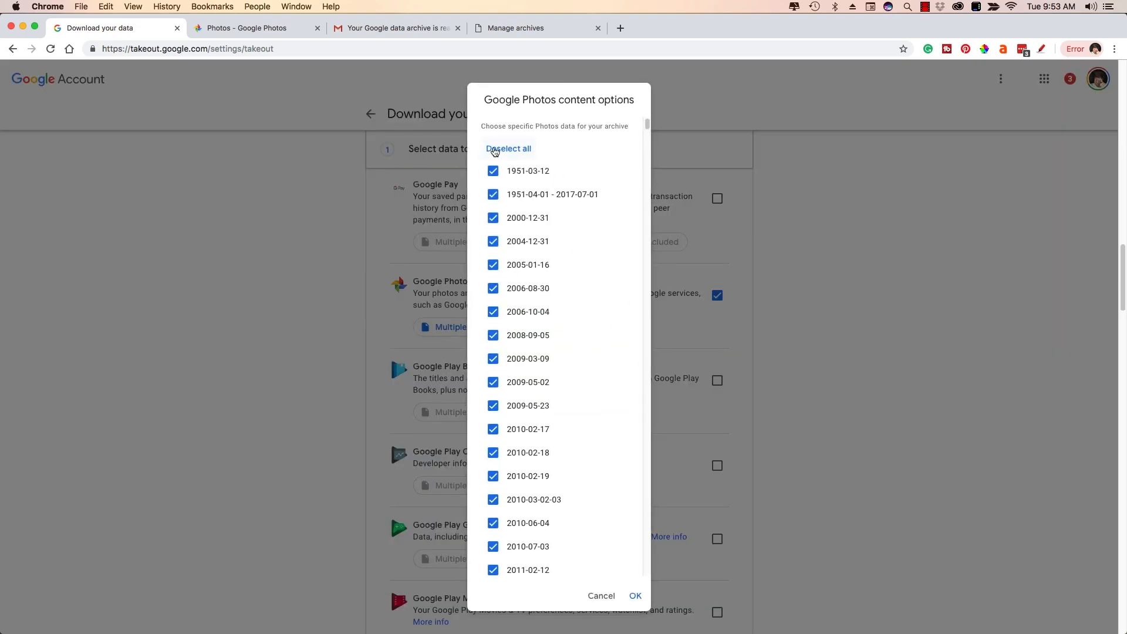
pyautogui.moveTo(609, 490)
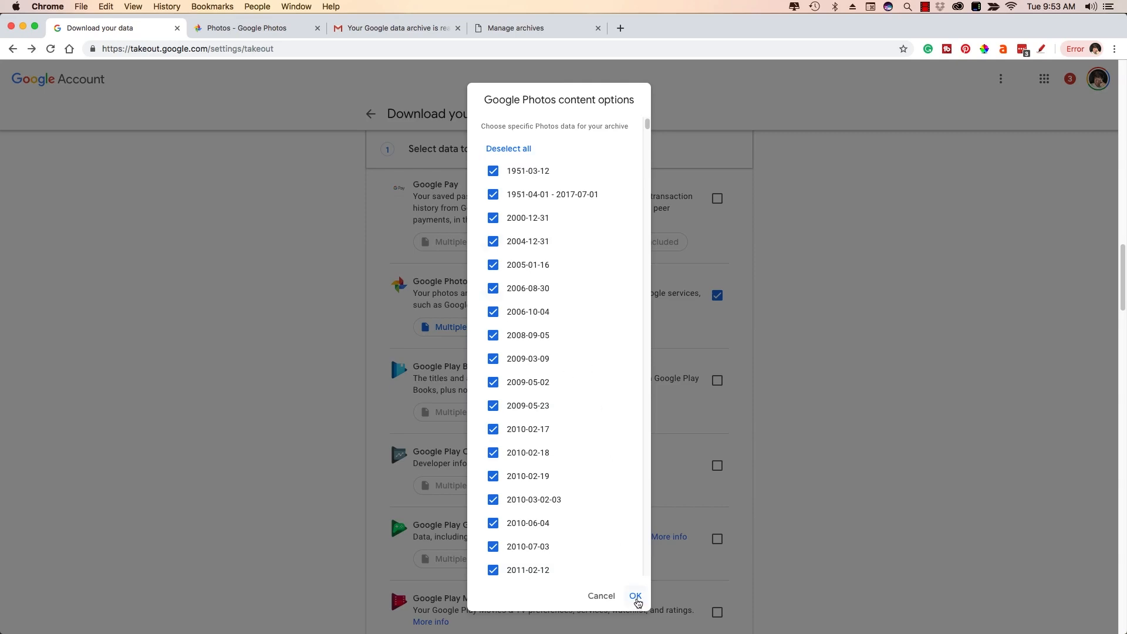
pyautogui.click(634, 596)
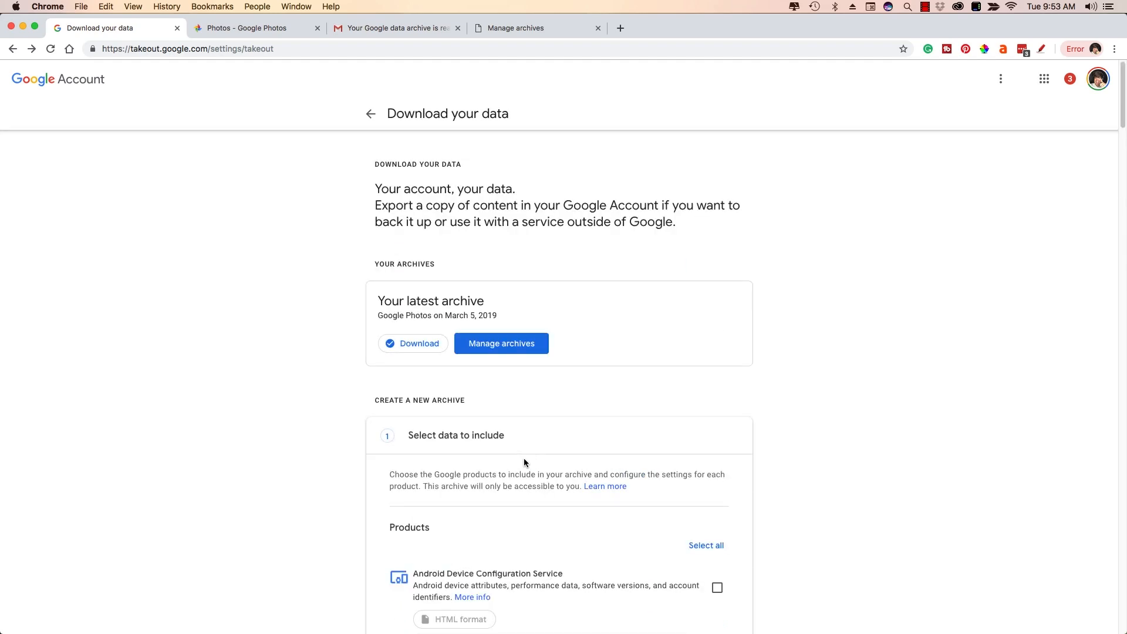